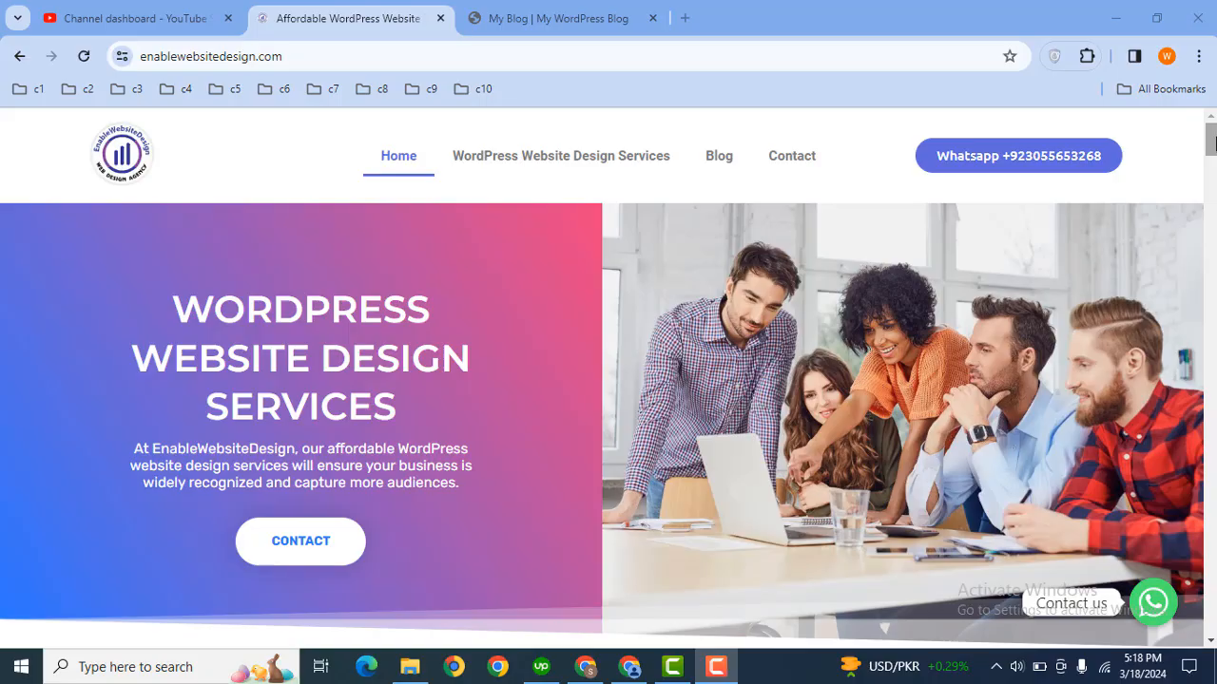
Step: Leave the enablewebsitedesign.com page and show the My Blog tab's wp-login page
{"action": "scroll", "scroll_direction": "down", "scroll_amount": 3}
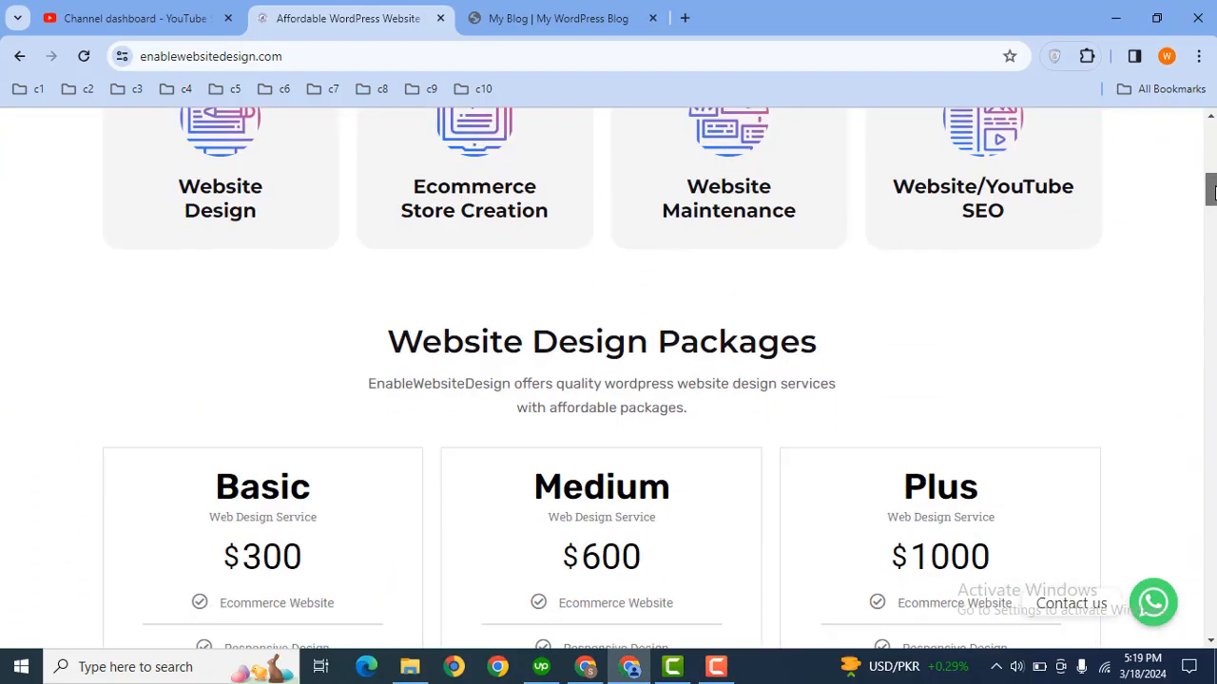
{"action": "scroll", "scroll_direction": "up", "scroll_amount": 3}
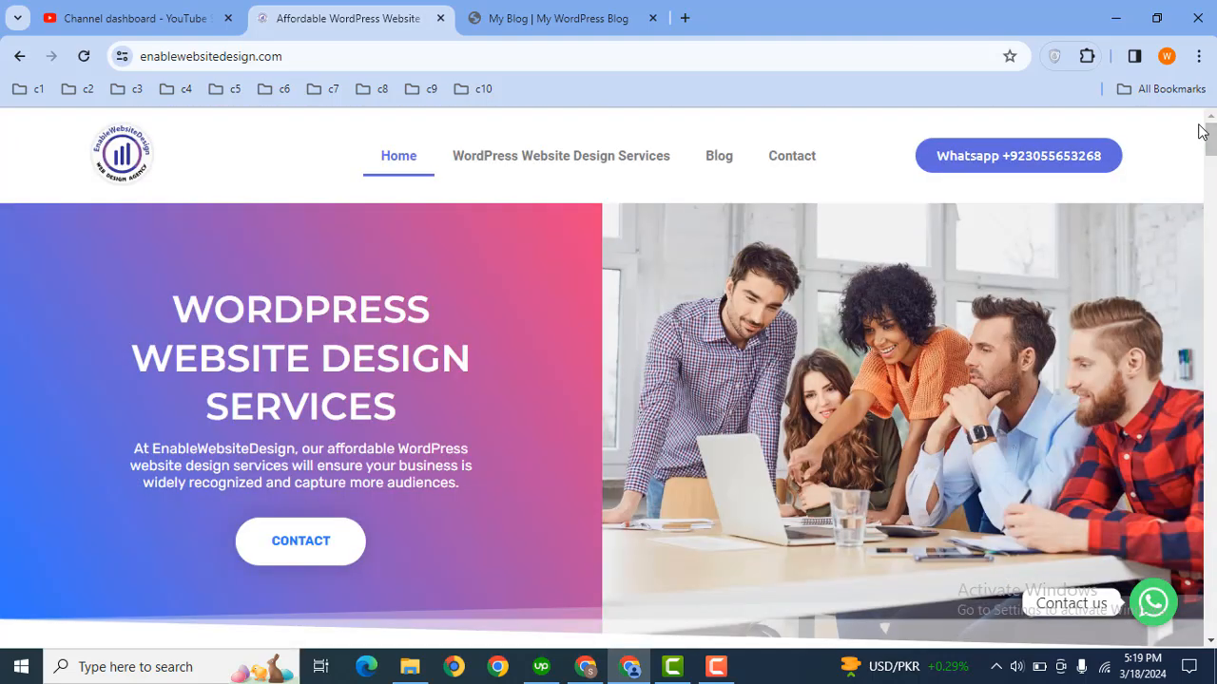
{"action": "left_click", "coordinate": [561, 19]}
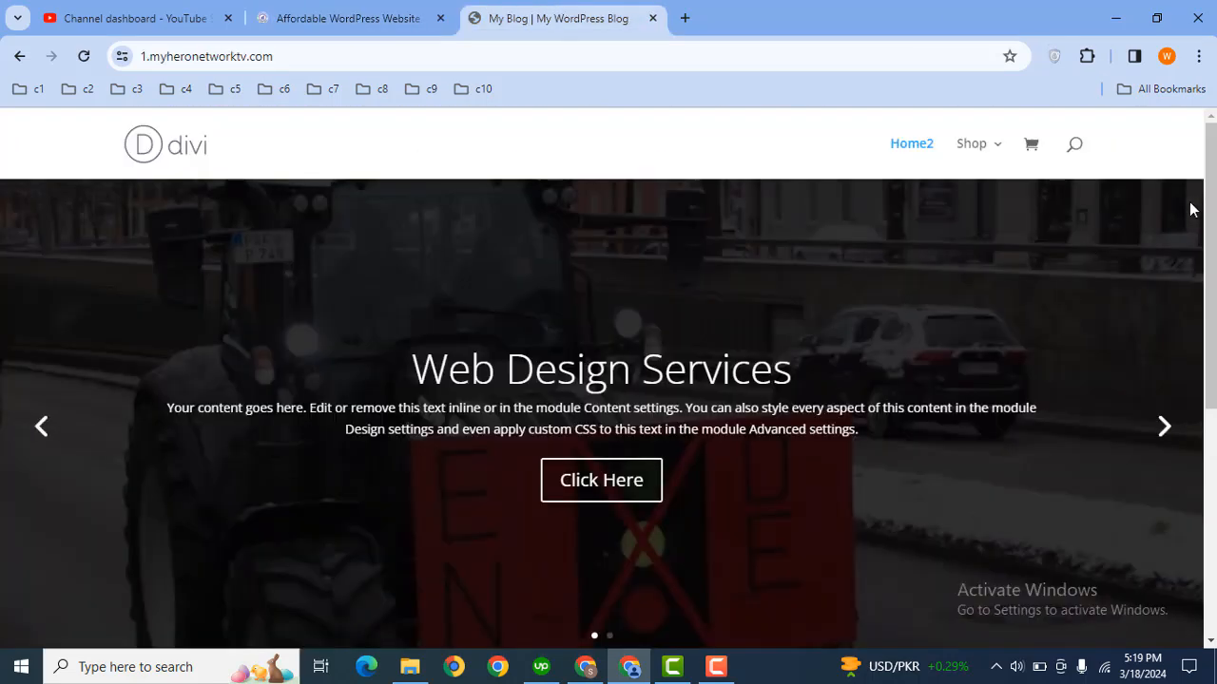
{"action": "scroll", "scroll_direction": "down", "scroll_amount": 3}
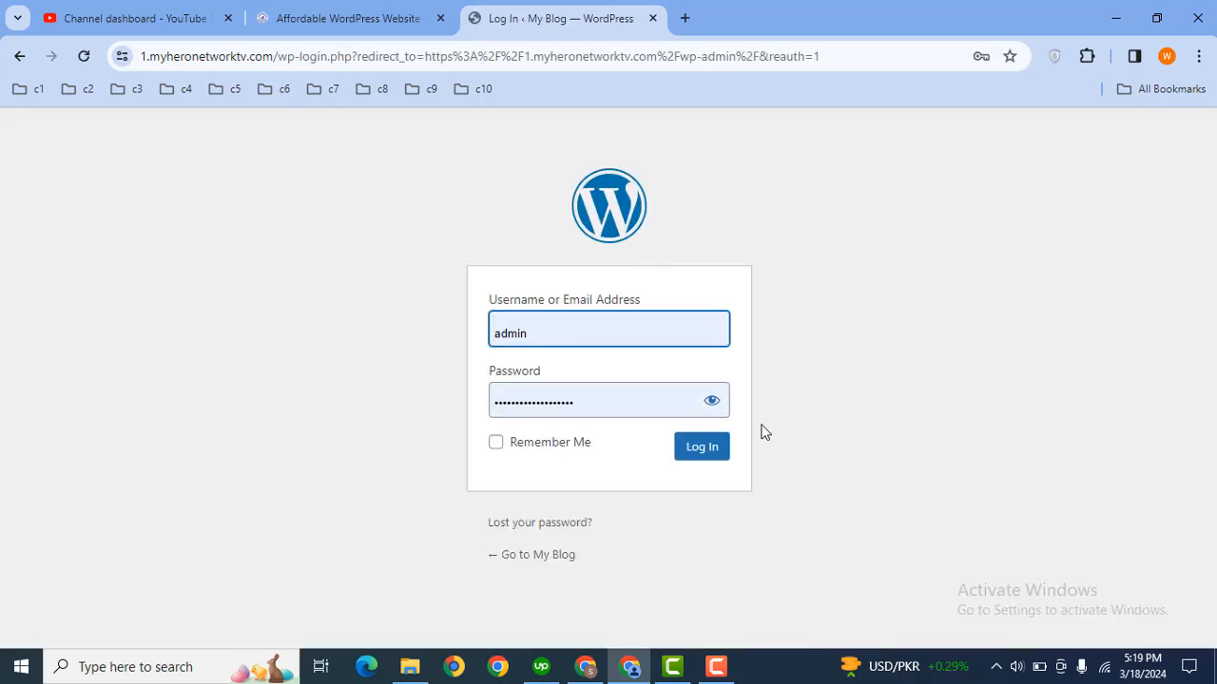
Step: Log in as admin so the Divi blog home page shows the admin toolbar
{"action": "left_click", "coordinate": [701, 446]}
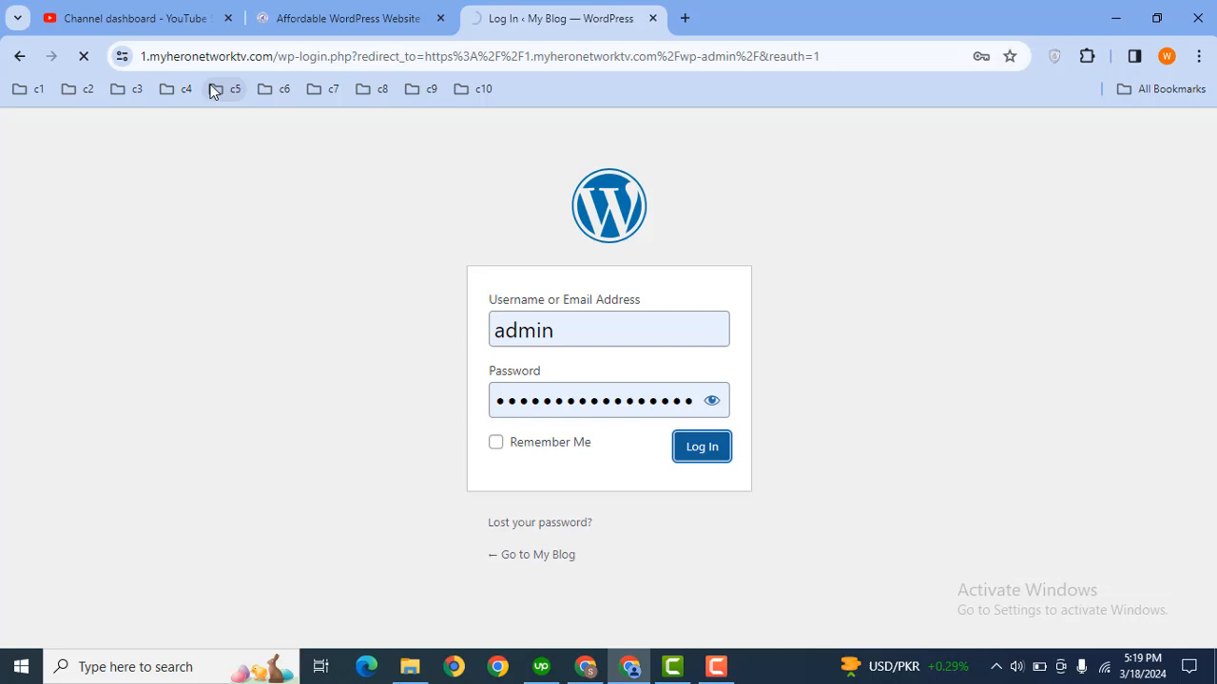
{"action": "left_click", "coordinate": [701, 446]}
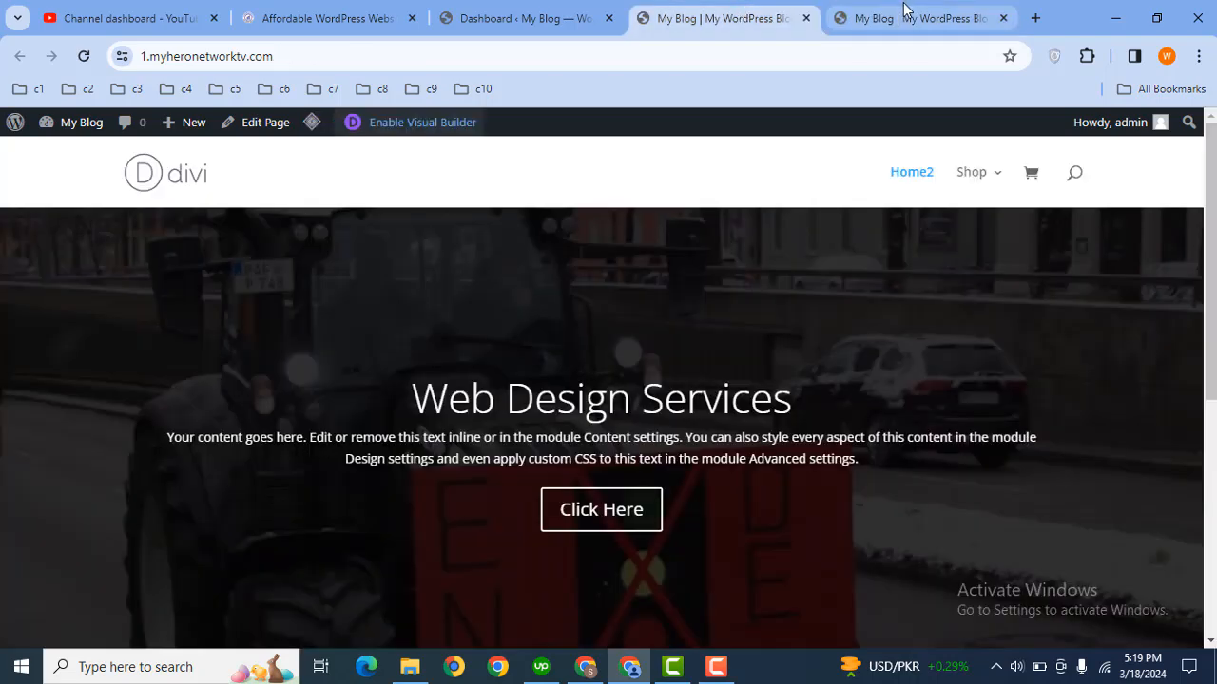
Step: View Installed Plugins including WooCommerce, then list all 24 store products
{"action": "left_click", "coordinate": [523, 17]}
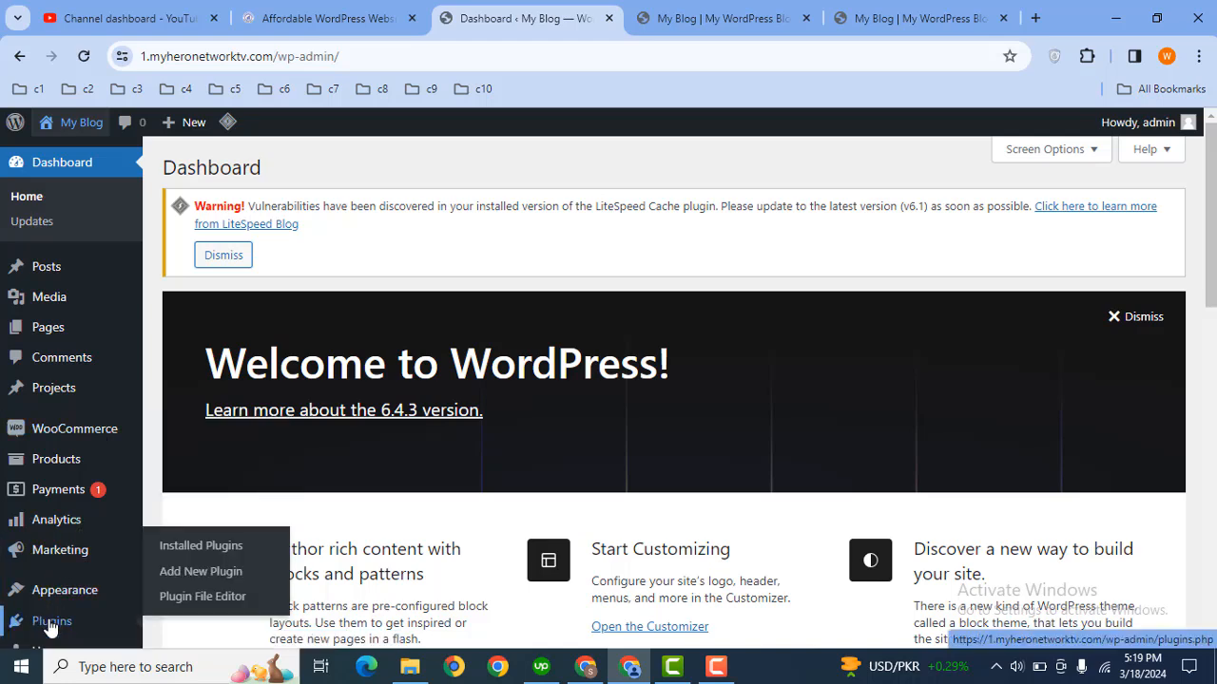
{"action": "left_click", "coordinate": [201, 544]}
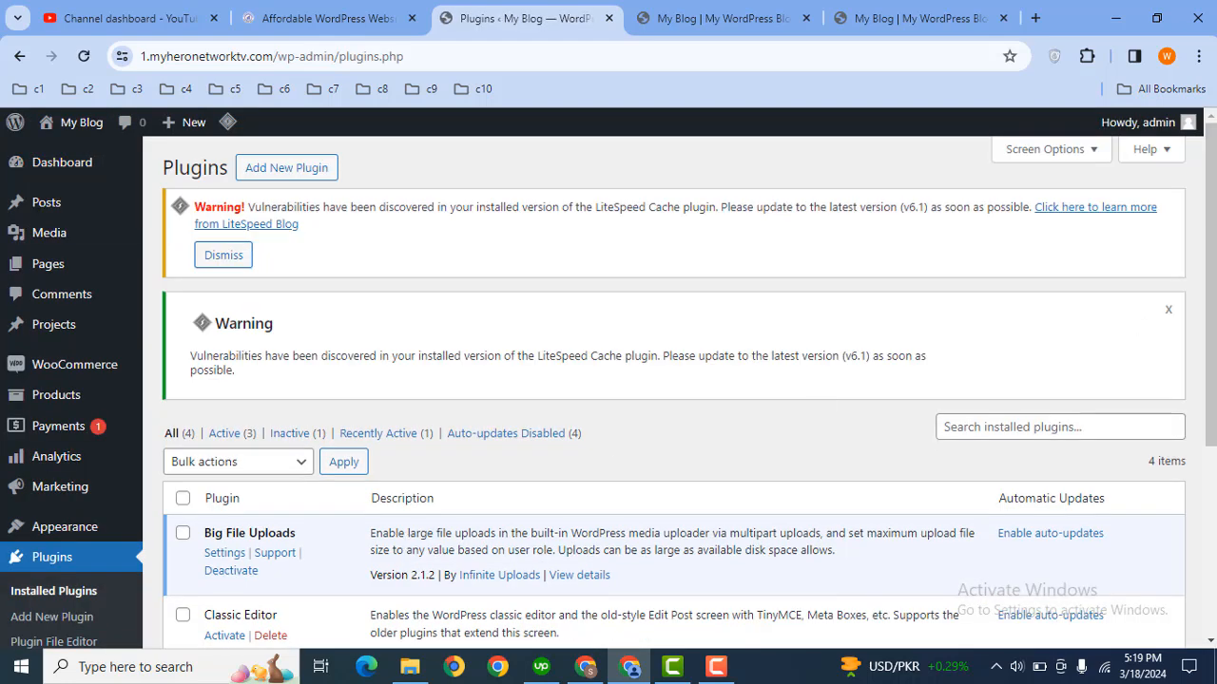
{"action": "scroll", "scroll_direction": "down", "scroll_amount": 3}
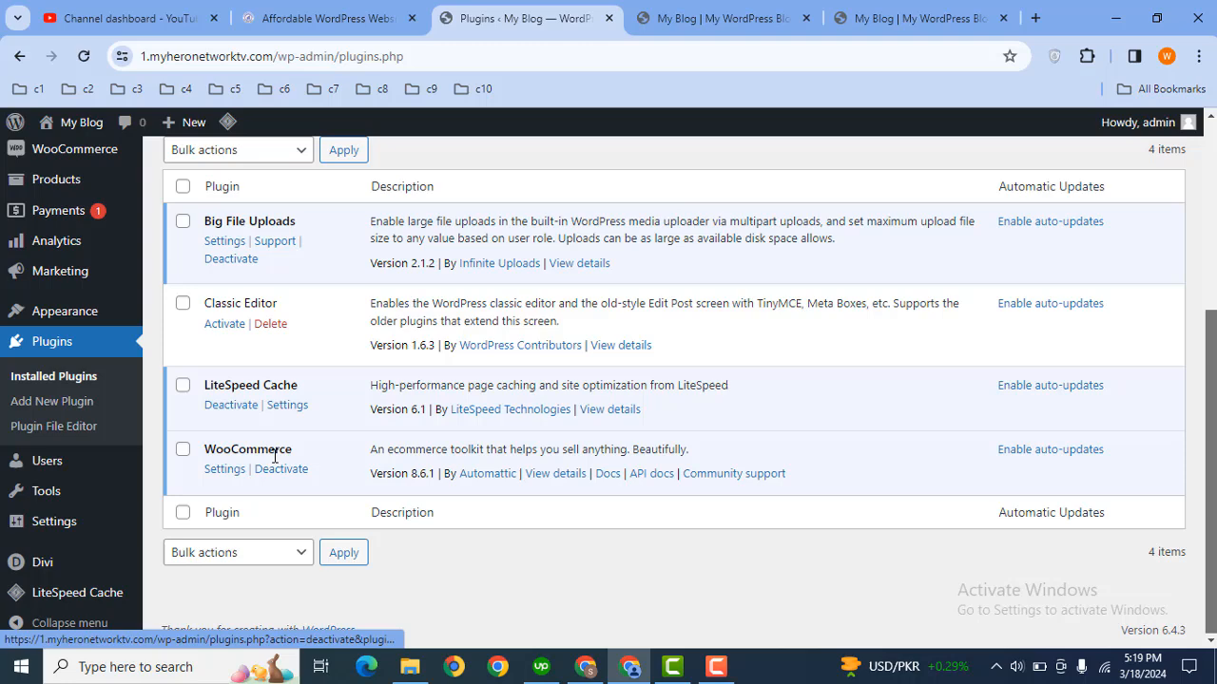
{"action": "mouse_move", "coordinate": [61, 209]}
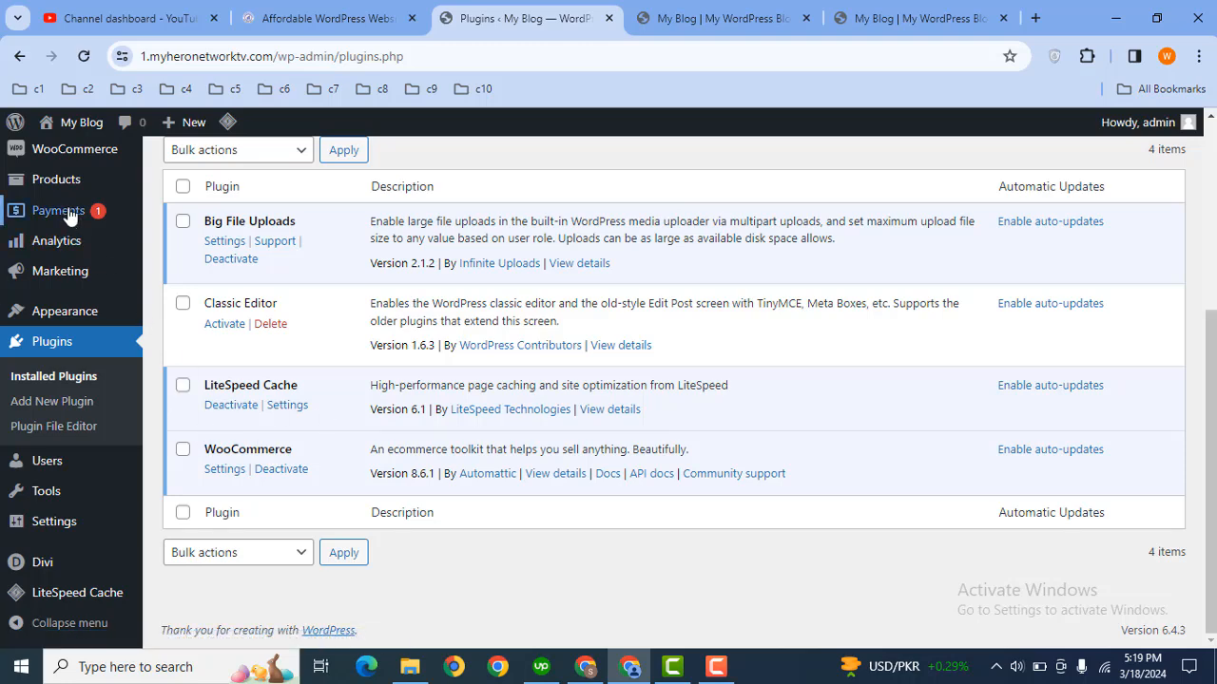
{"action": "left_click", "coordinate": [57, 178]}
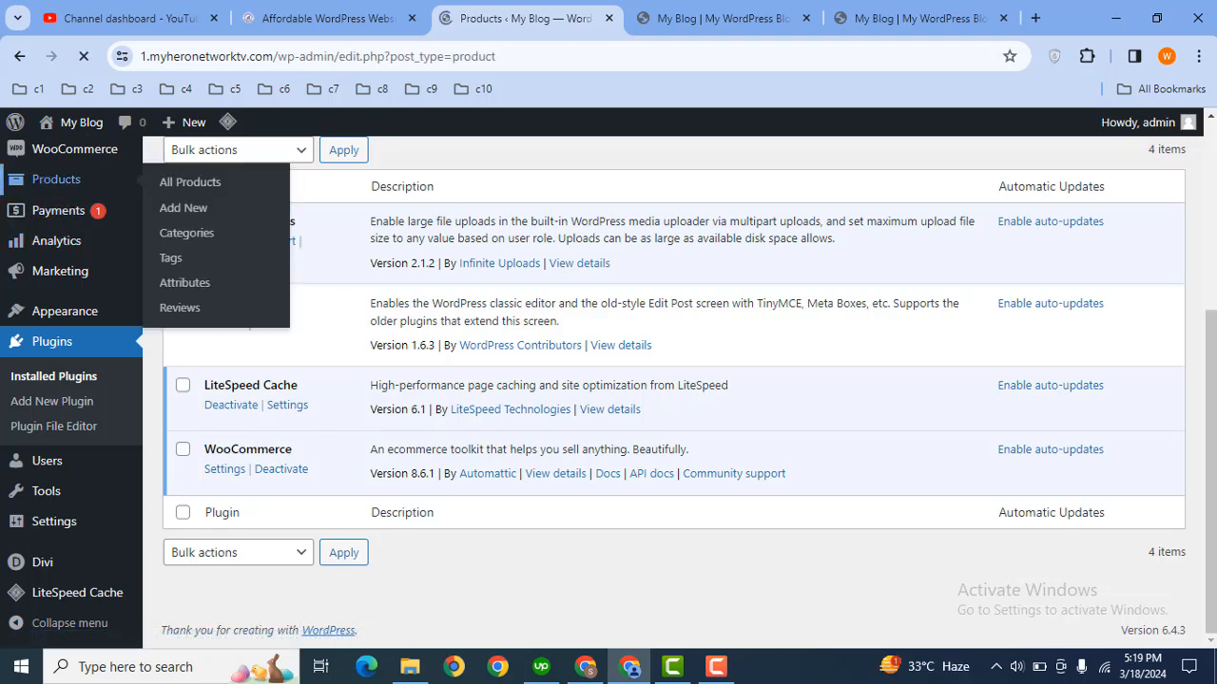
{"action": "left_click", "coordinate": [190, 182]}
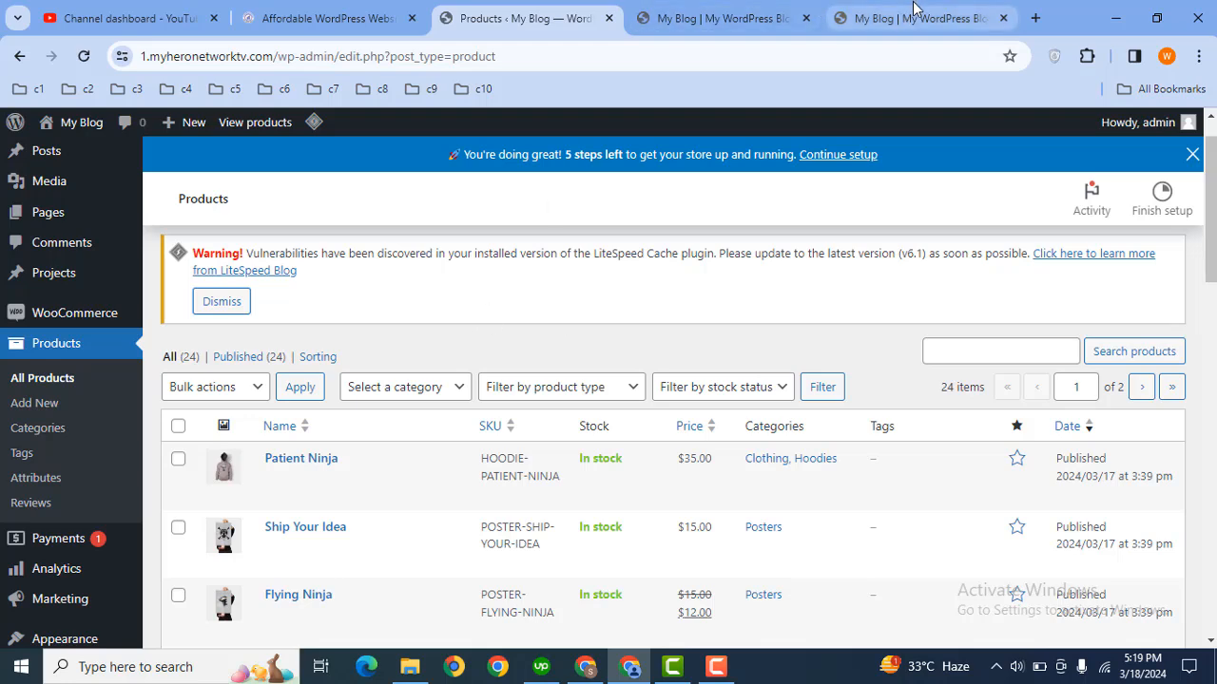
Step: Add a new Regular section below the home page slider in the Visual Builder
{"action": "left_click", "coordinate": [916, 19]}
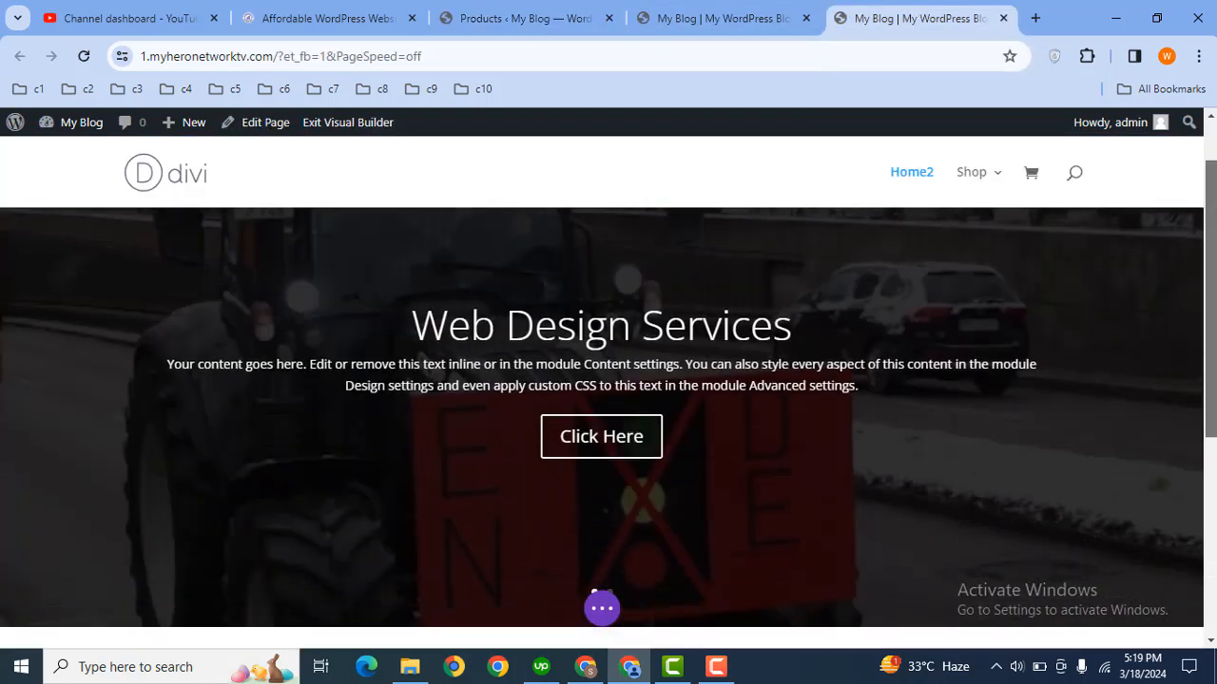
{"action": "scroll", "scroll_direction": "down", "scroll_amount": 3}
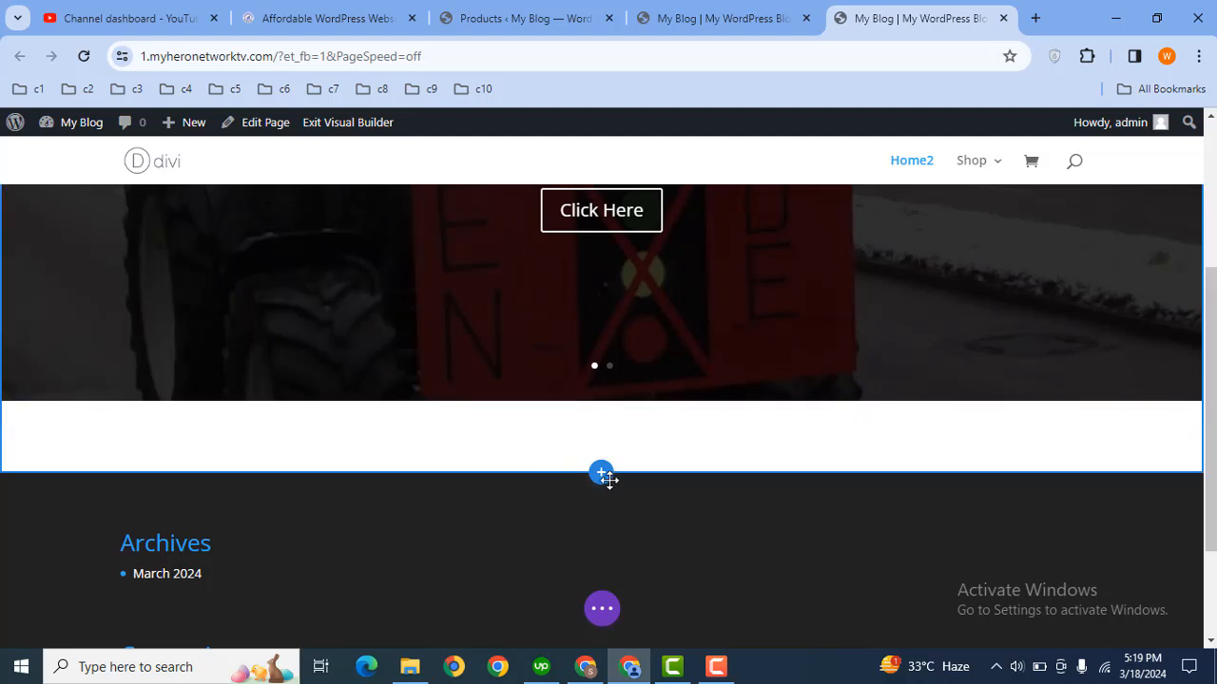
{"action": "left_click", "coordinate": [600, 471]}
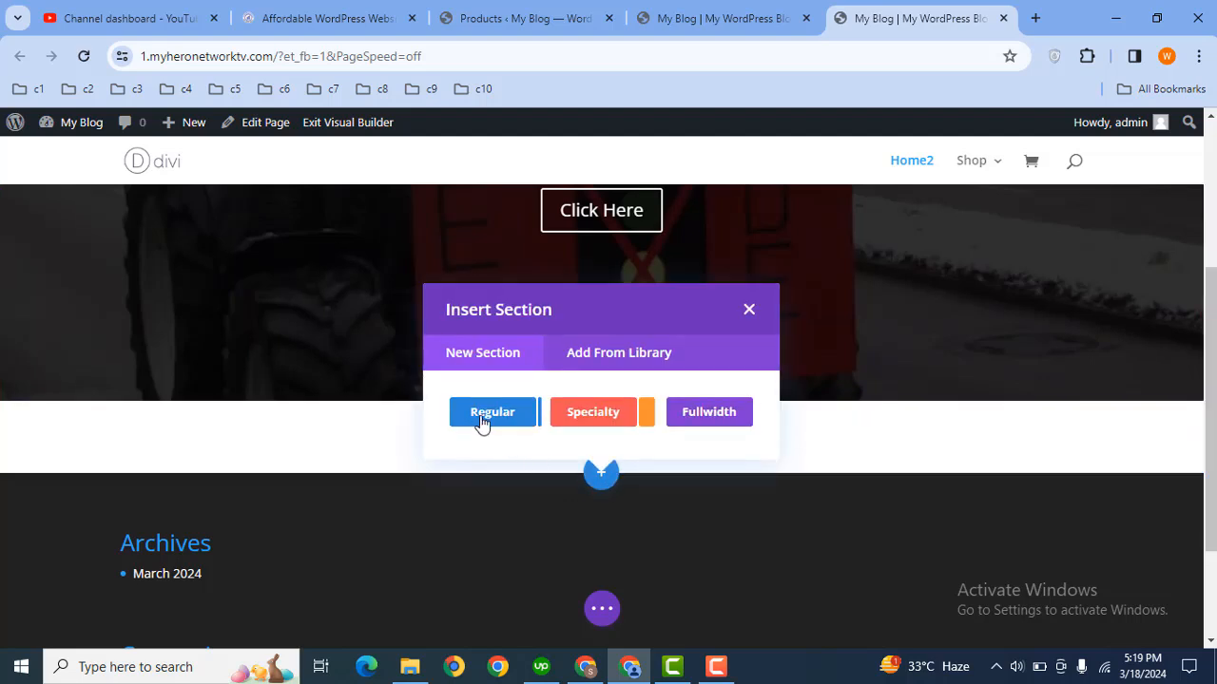
{"action": "left_click", "coordinate": [493, 410]}
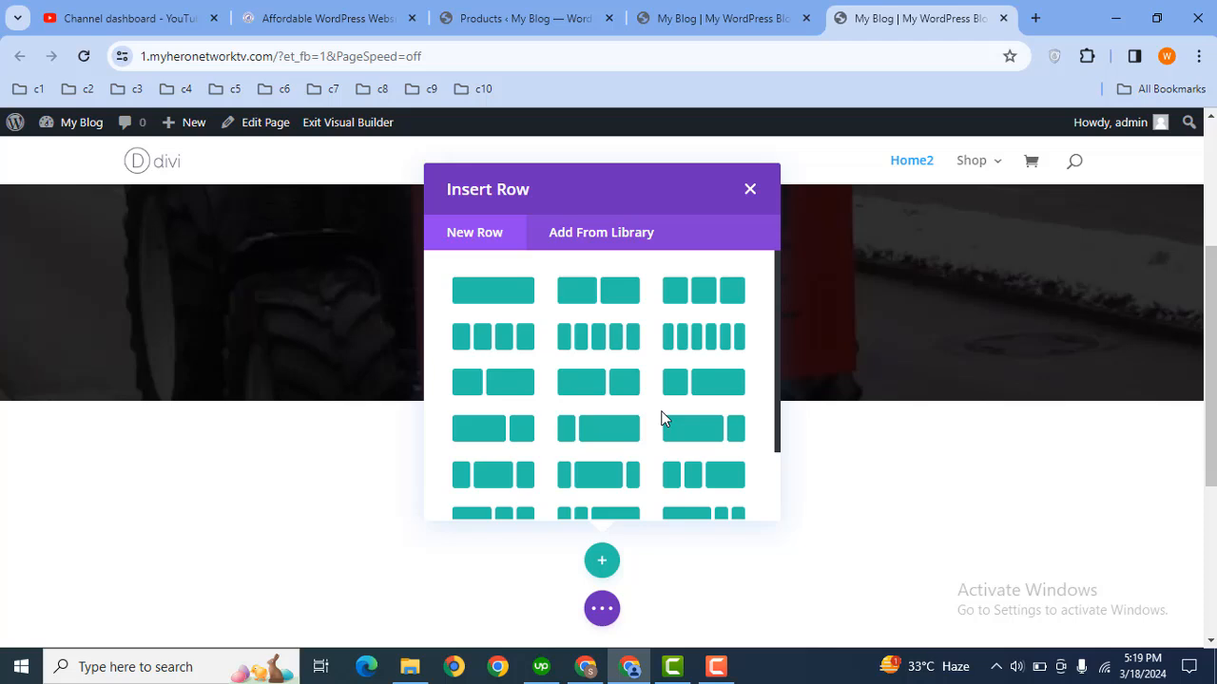
{"action": "mouse_move", "coordinate": [494, 290]}
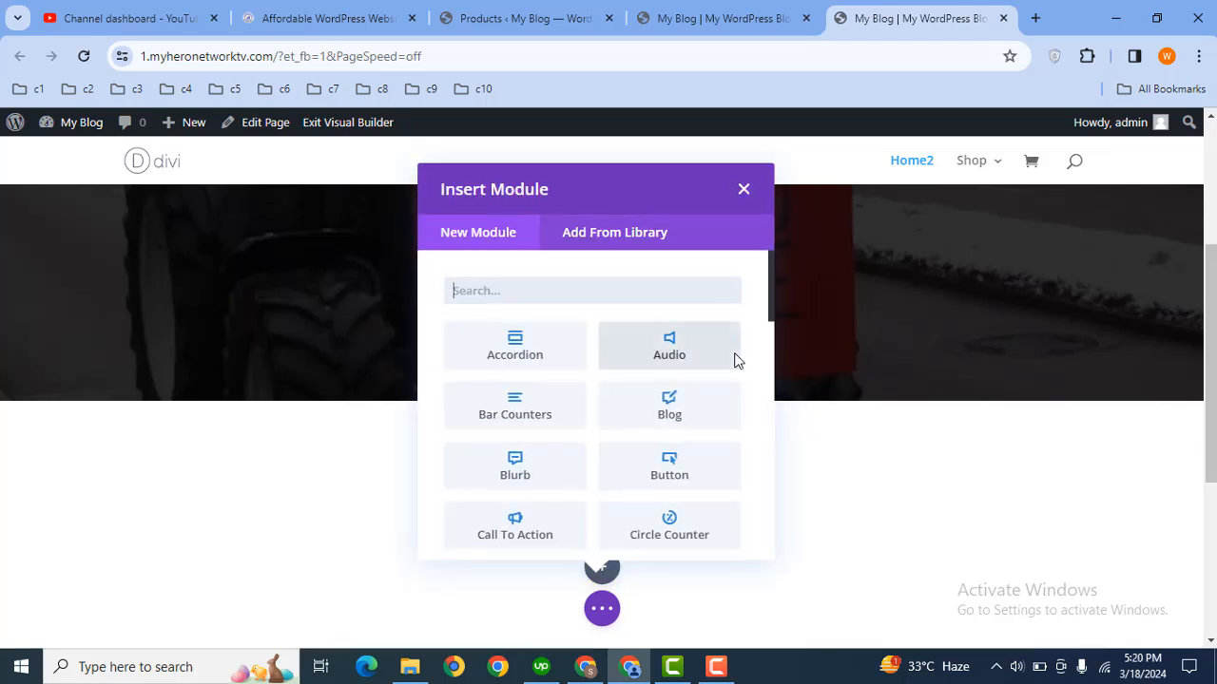
Step: Search 'woo products' and insert the Woo Products module into the section
{"action": "type", "text": "woo"}
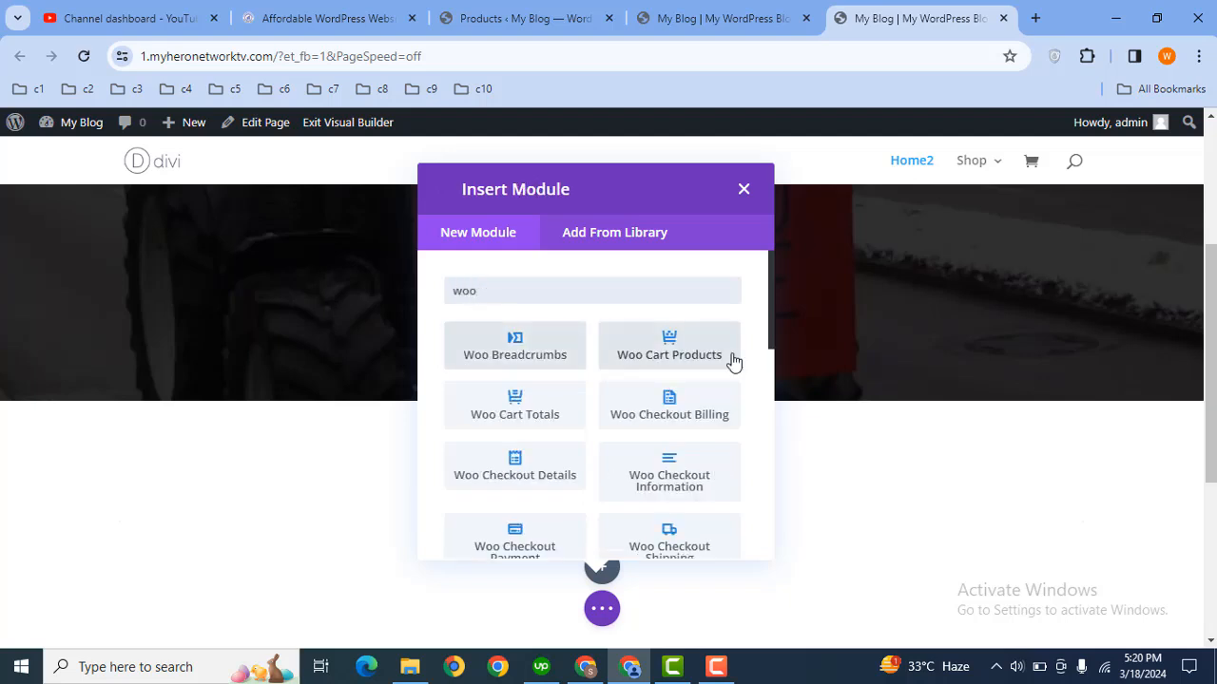
{"action": "type", "text": "product"}
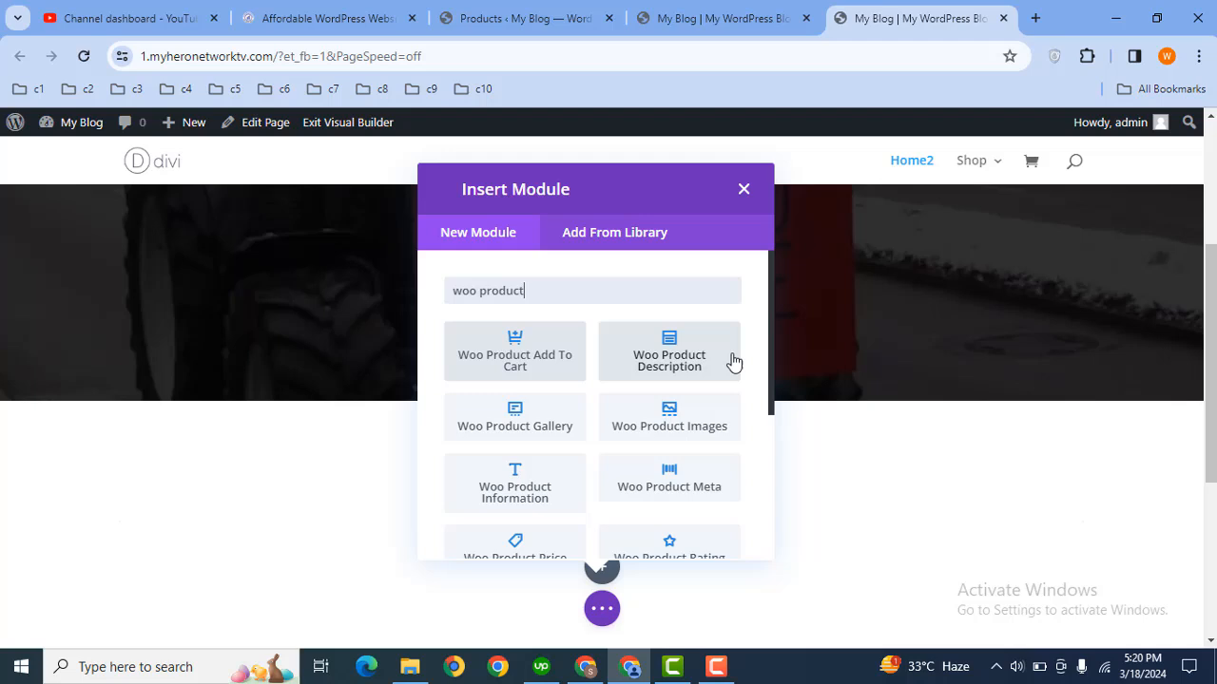
{"action": "type", "text": "s"}
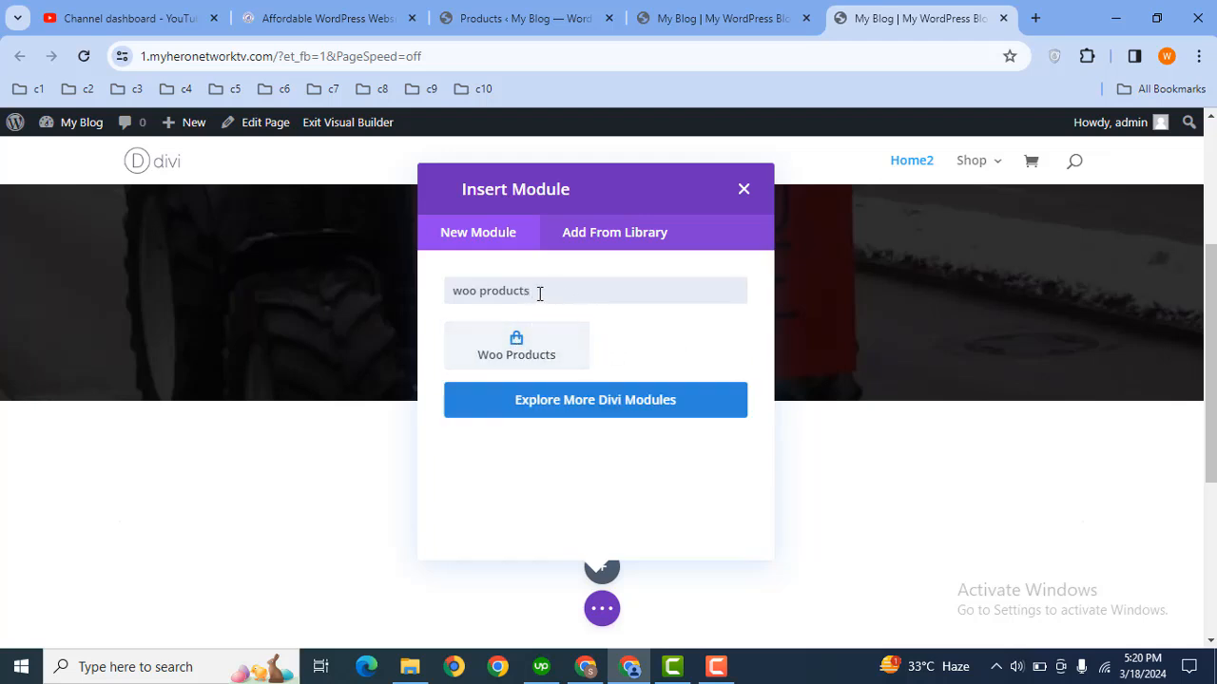
{"action": "left_click", "coordinate": [517, 346]}
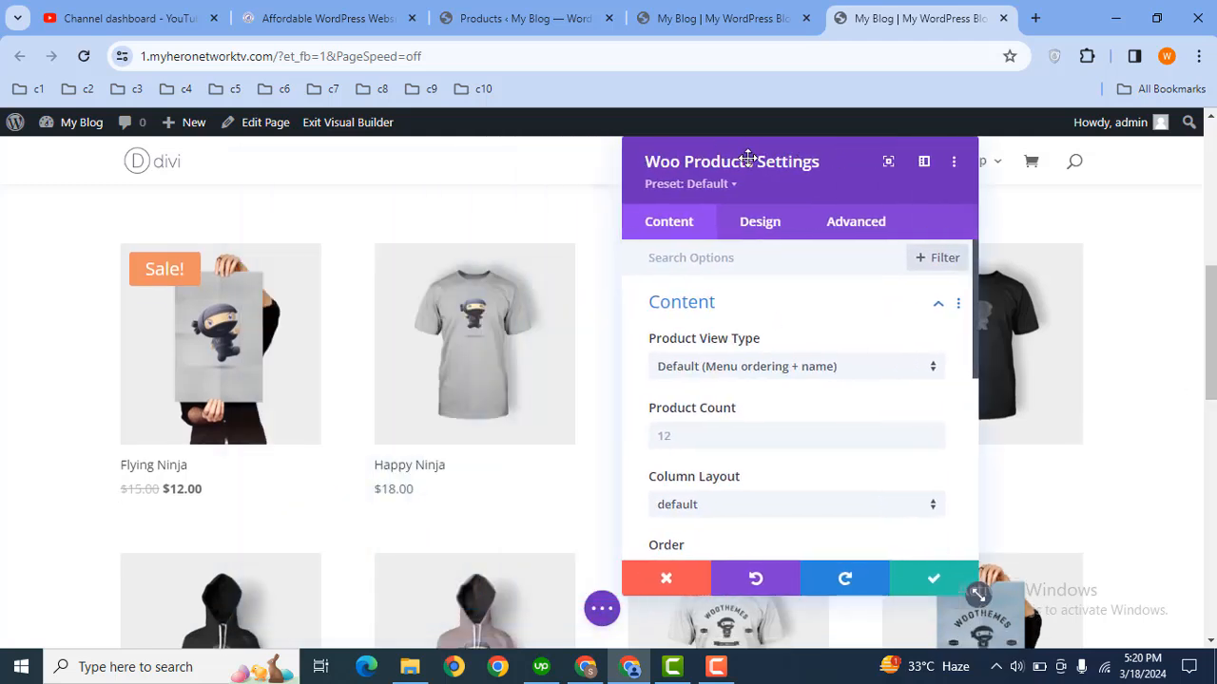
{"action": "mouse_move", "coordinate": [732, 369]}
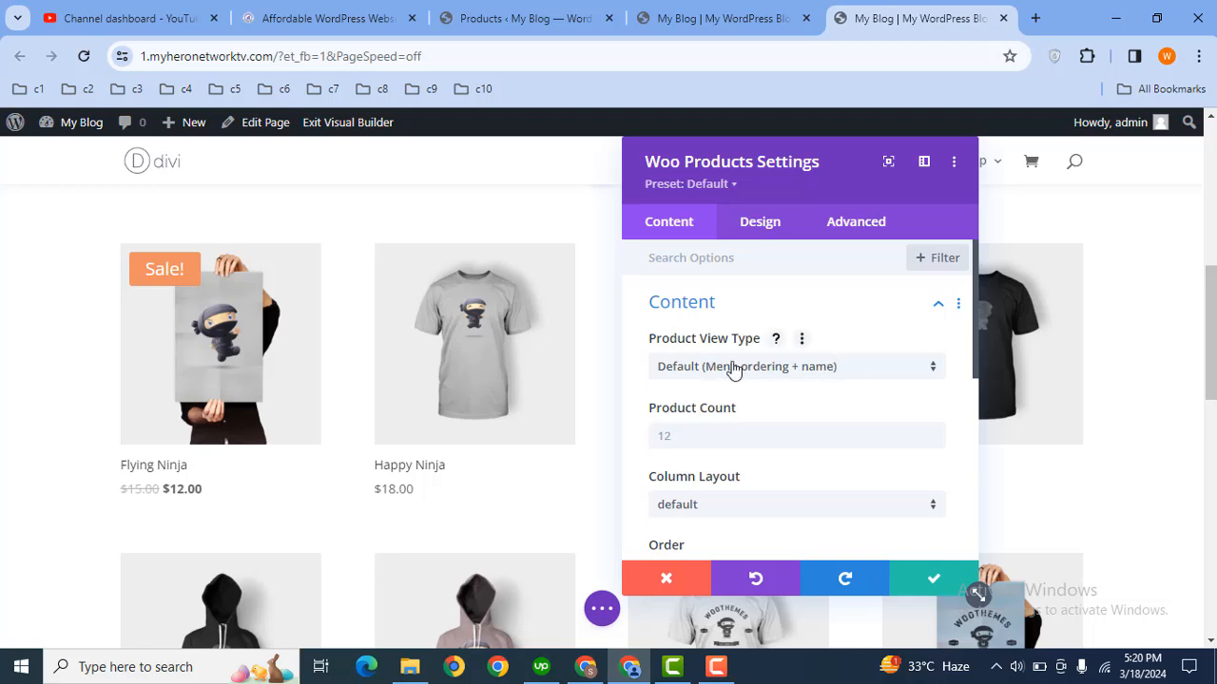
Step: Keep the default product type and Default column layout, with name, image and price shown
{"action": "left_click", "coordinate": [795, 365]}
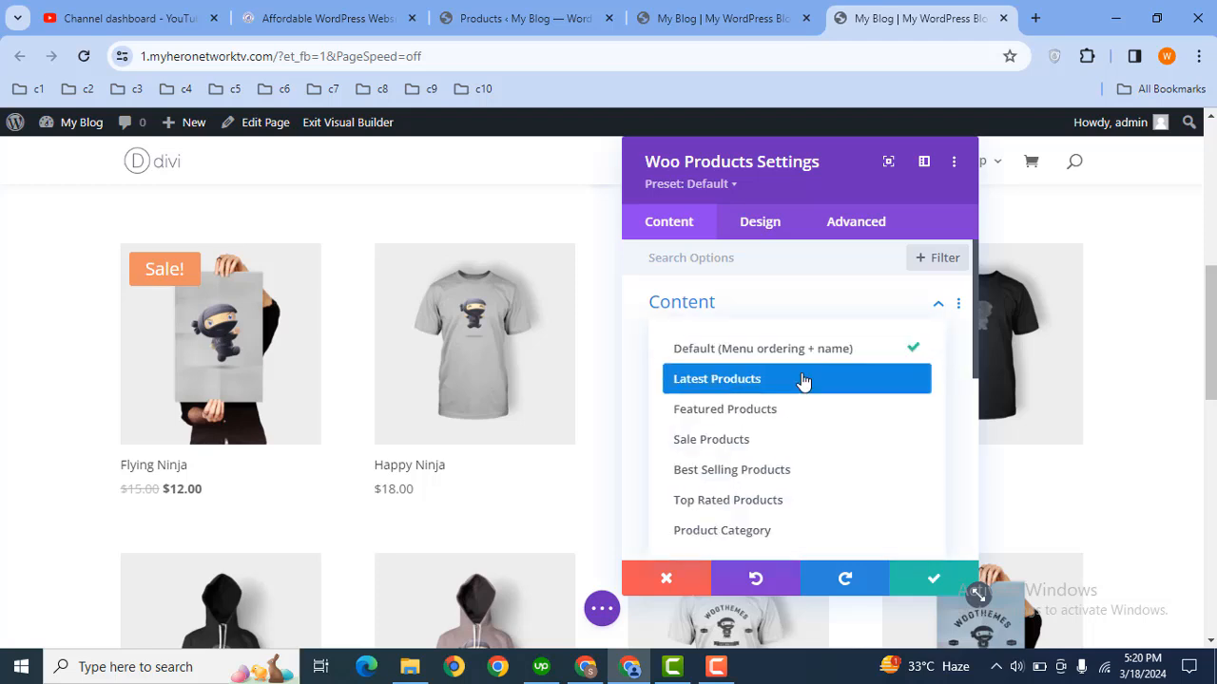
{"action": "mouse_move", "coordinate": [745, 384]}
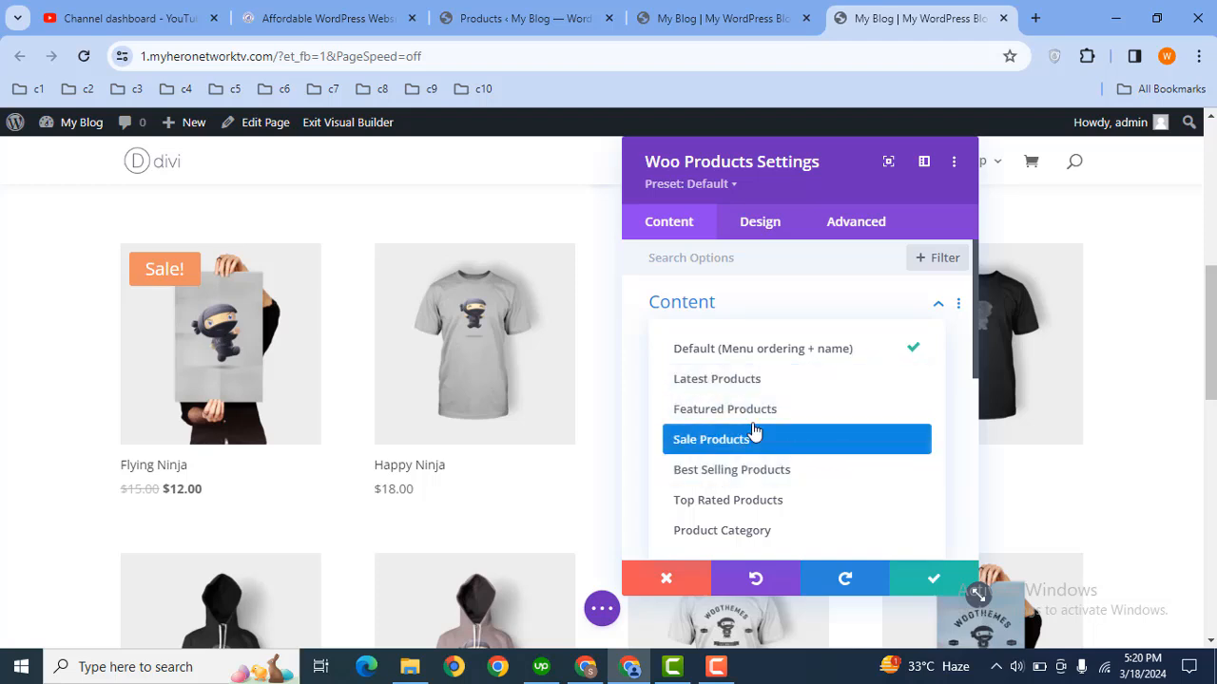
{"action": "left_click", "coordinate": [794, 364]}
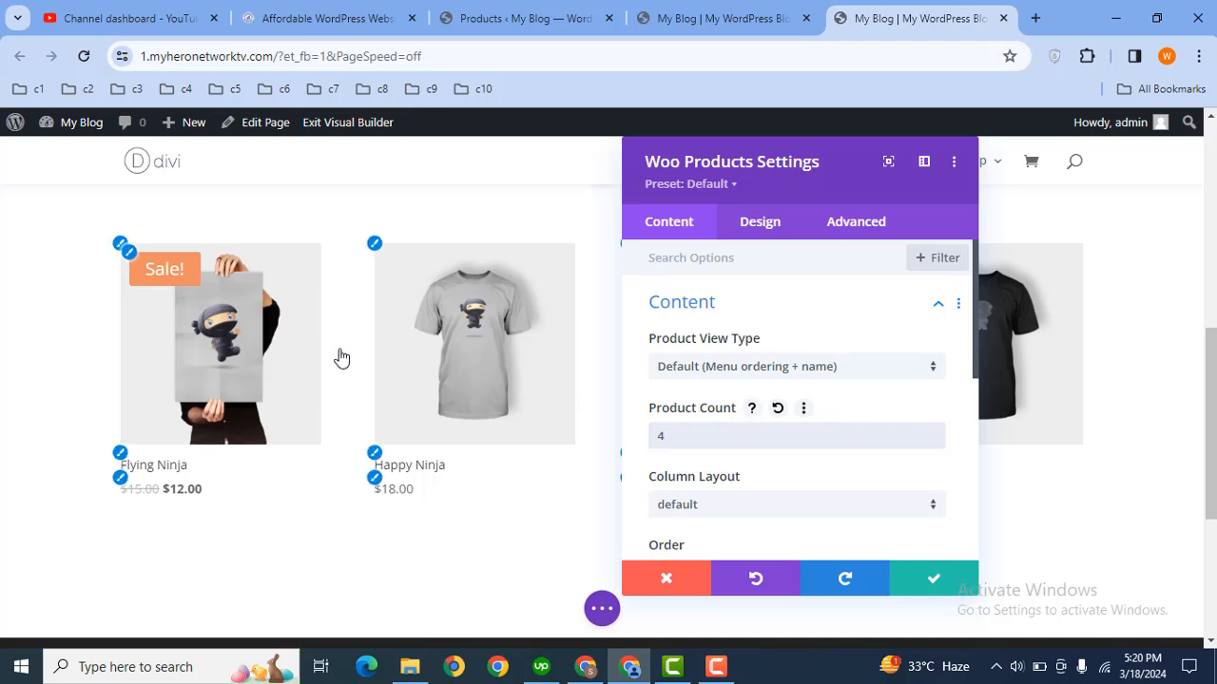
{"action": "mouse_move", "coordinate": [958, 396]}
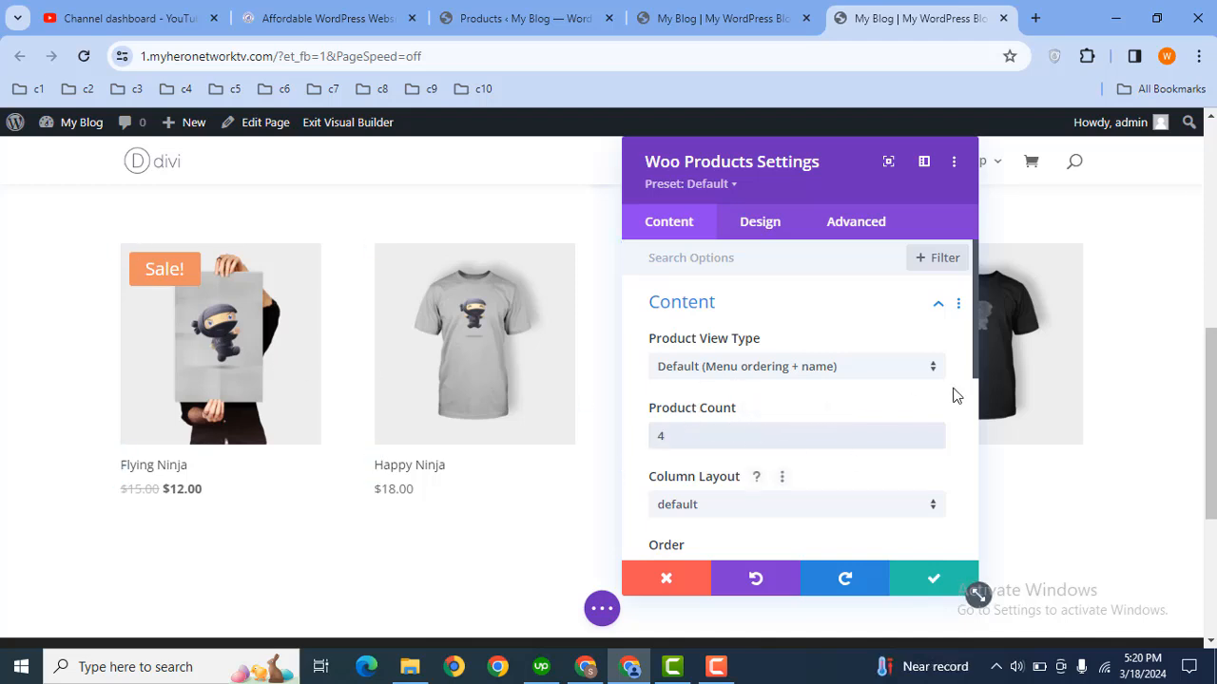
{"action": "mouse_move", "coordinate": [977, 389]}
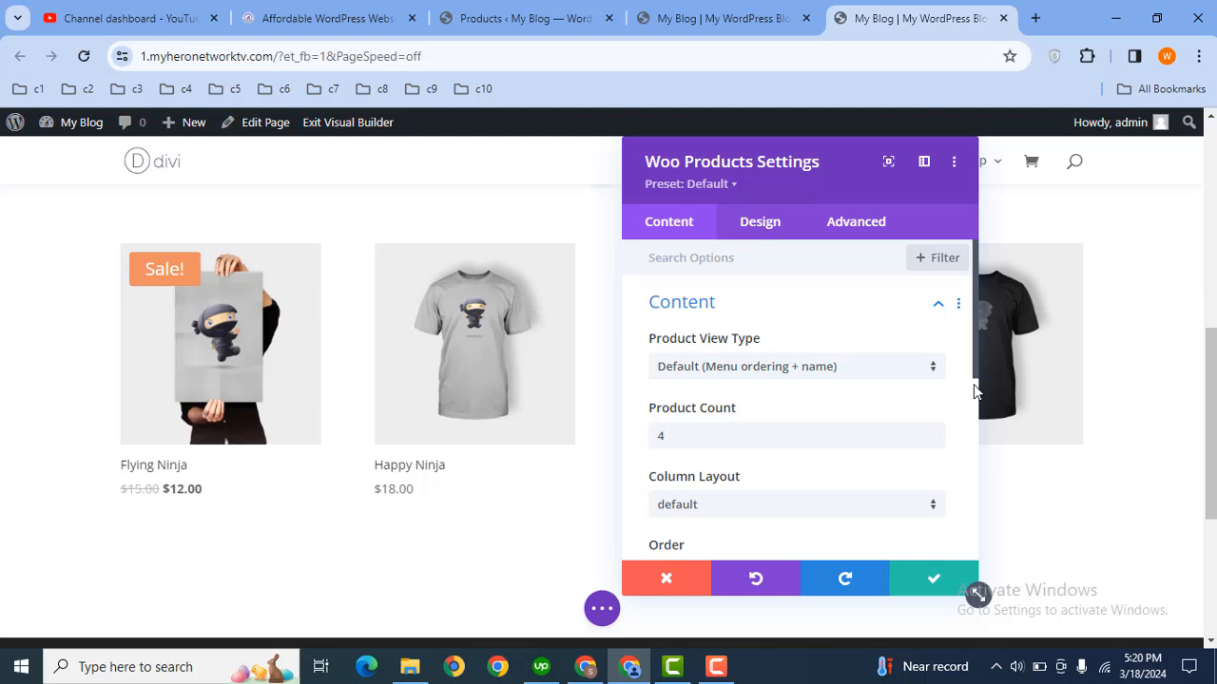
{"action": "scroll", "scroll_direction": "down", "scroll_amount": 3}
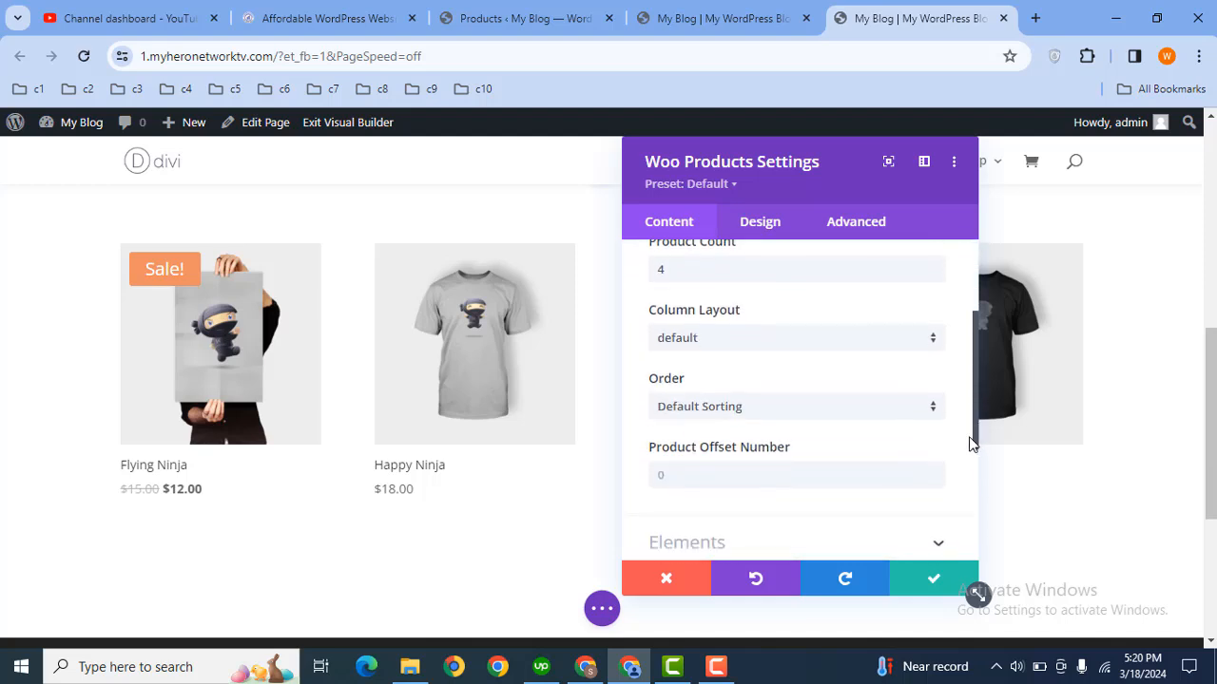
{"action": "left_click", "coordinate": [795, 338]}
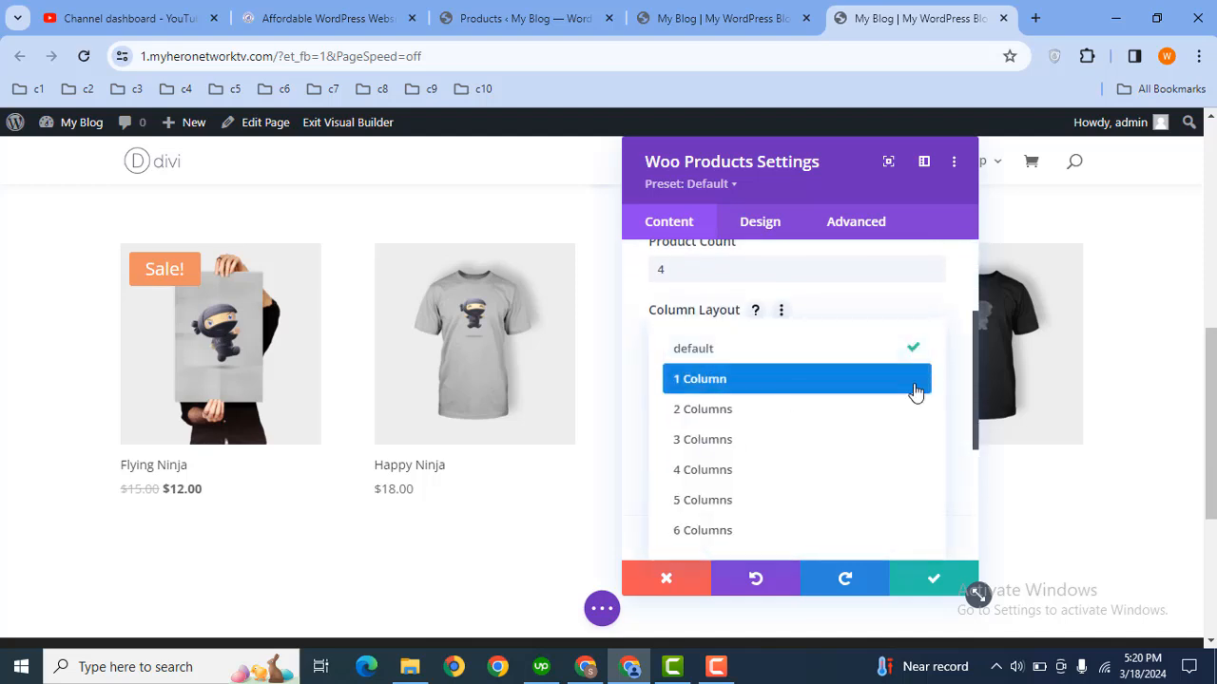
{"action": "mouse_move", "coordinate": [840, 314]}
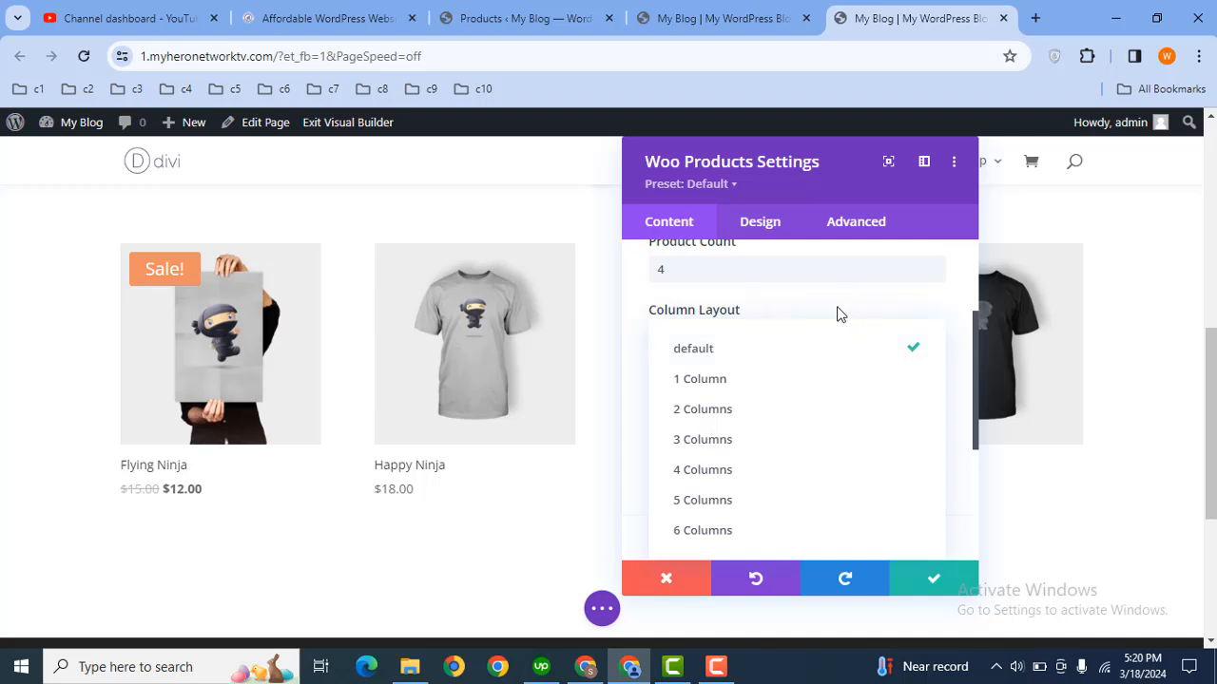
{"action": "left_click", "coordinate": [692, 348]}
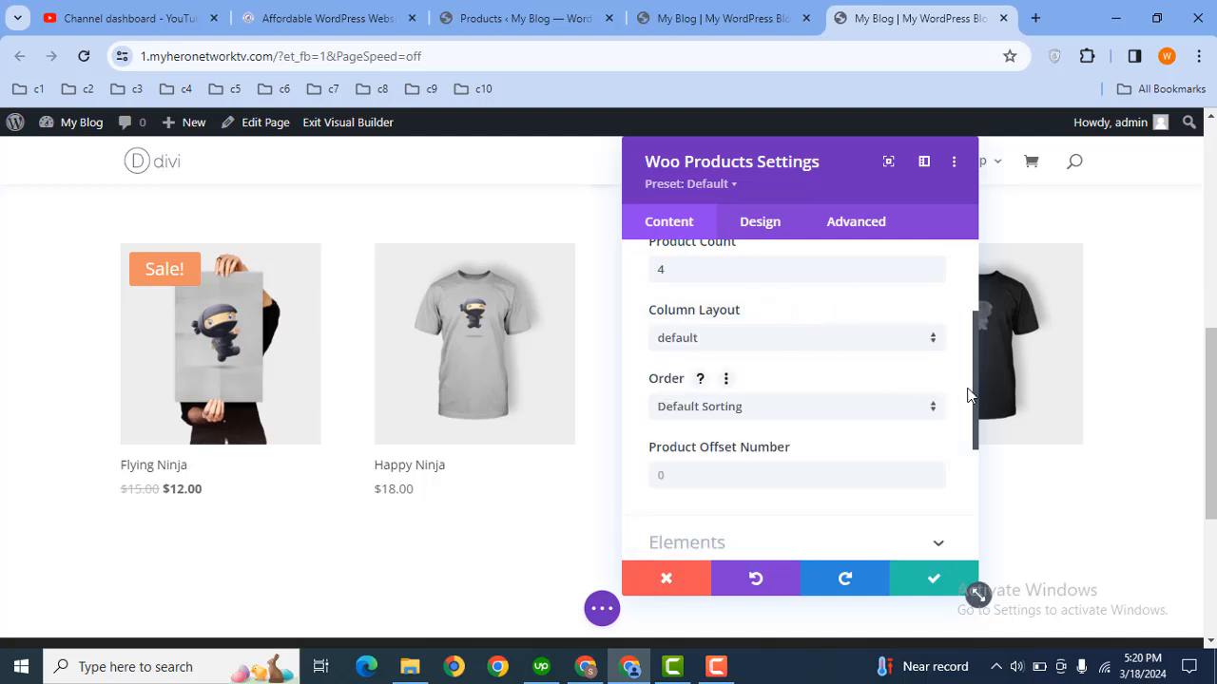
{"action": "scroll", "scroll_direction": "down", "scroll_amount": 3}
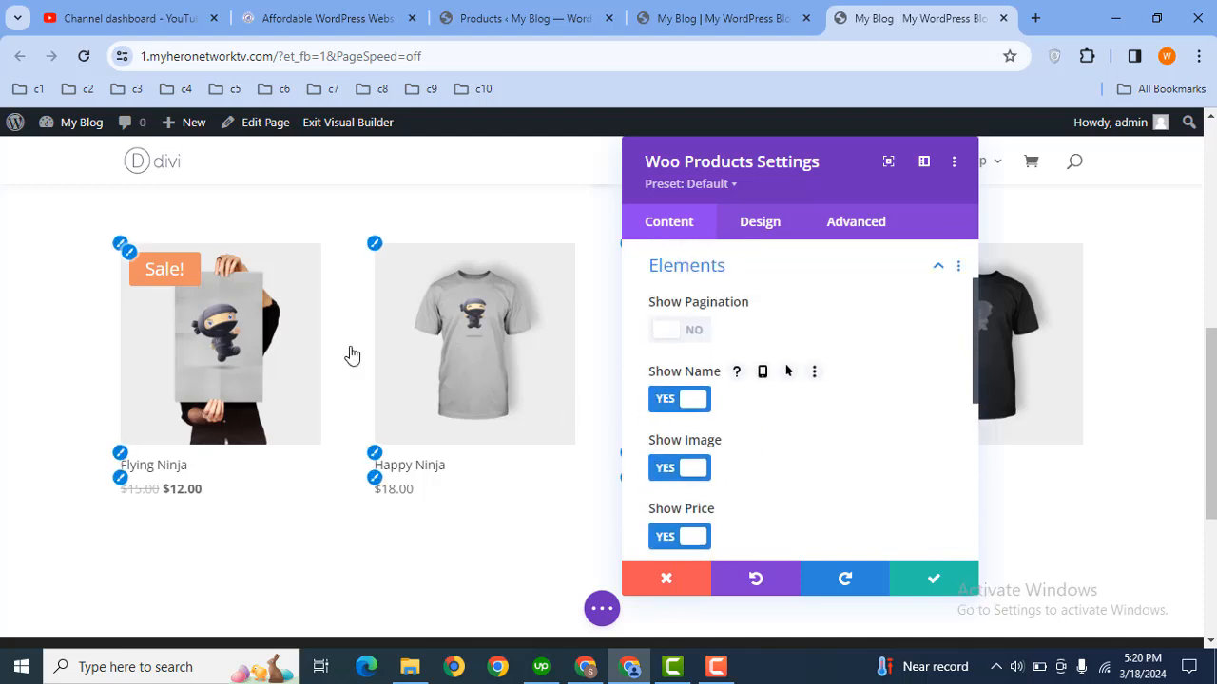
{"action": "mouse_move", "coordinate": [270, 475]}
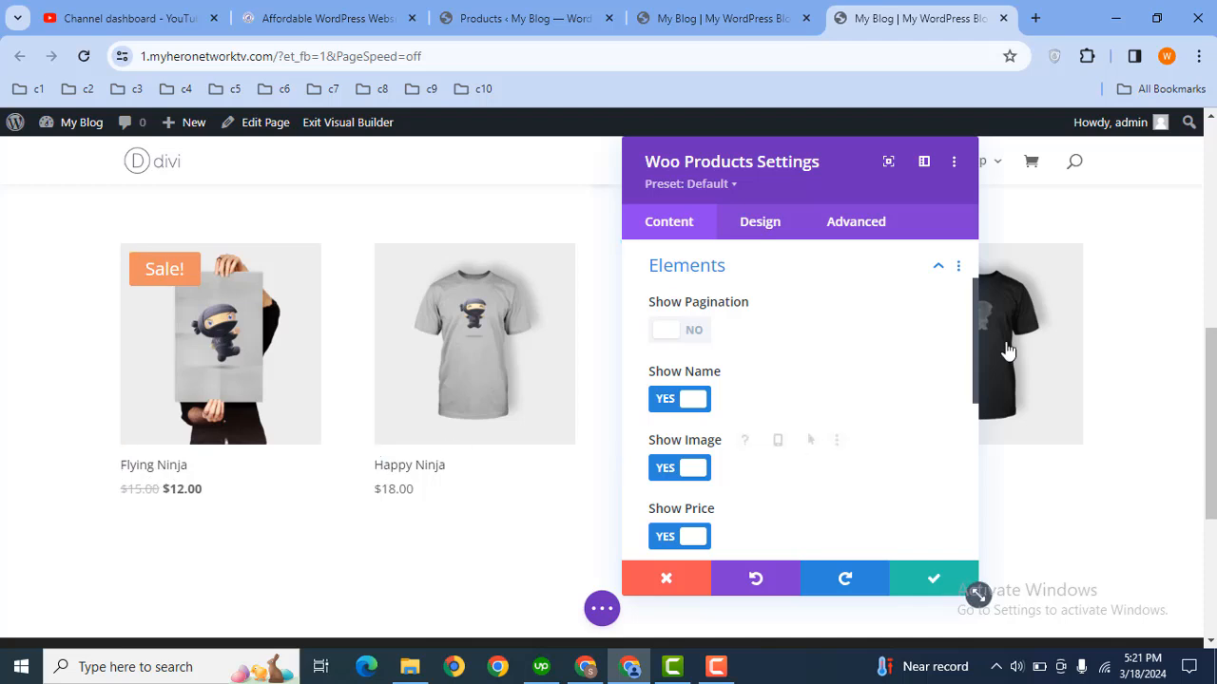
{"action": "scroll", "scroll_direction": "down", "scroll_amount": 3}
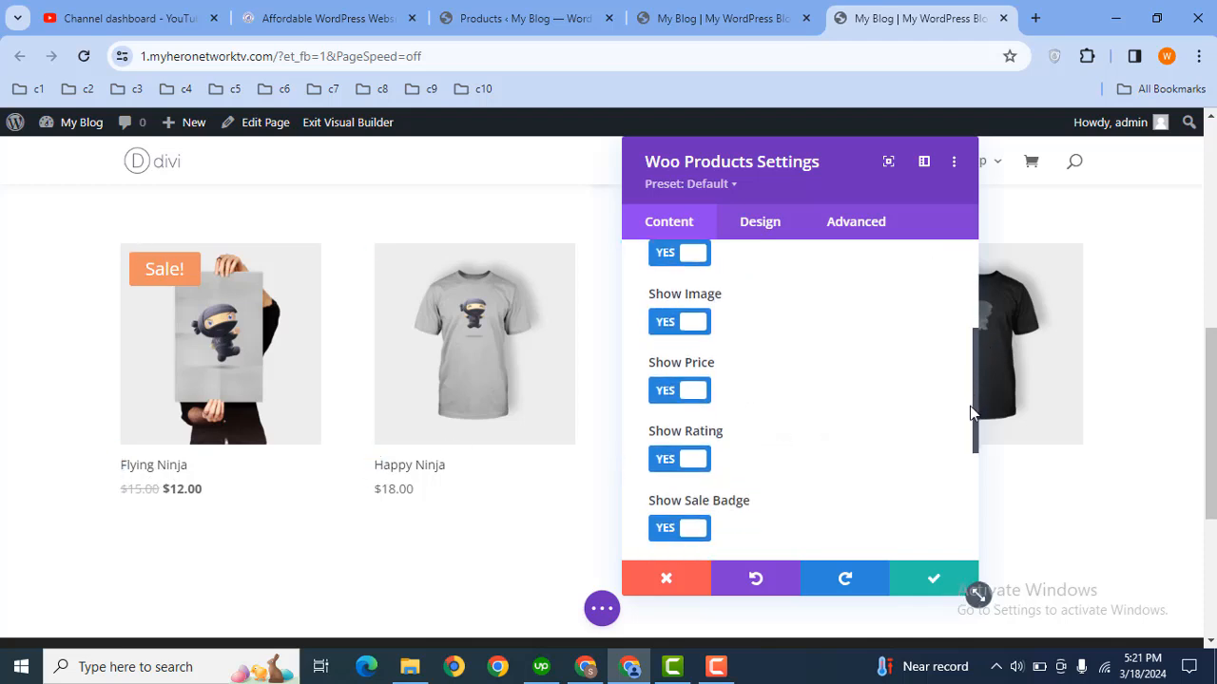
{"action": "scroll", "scroll_direction": "down", "scroll_amount": 3}
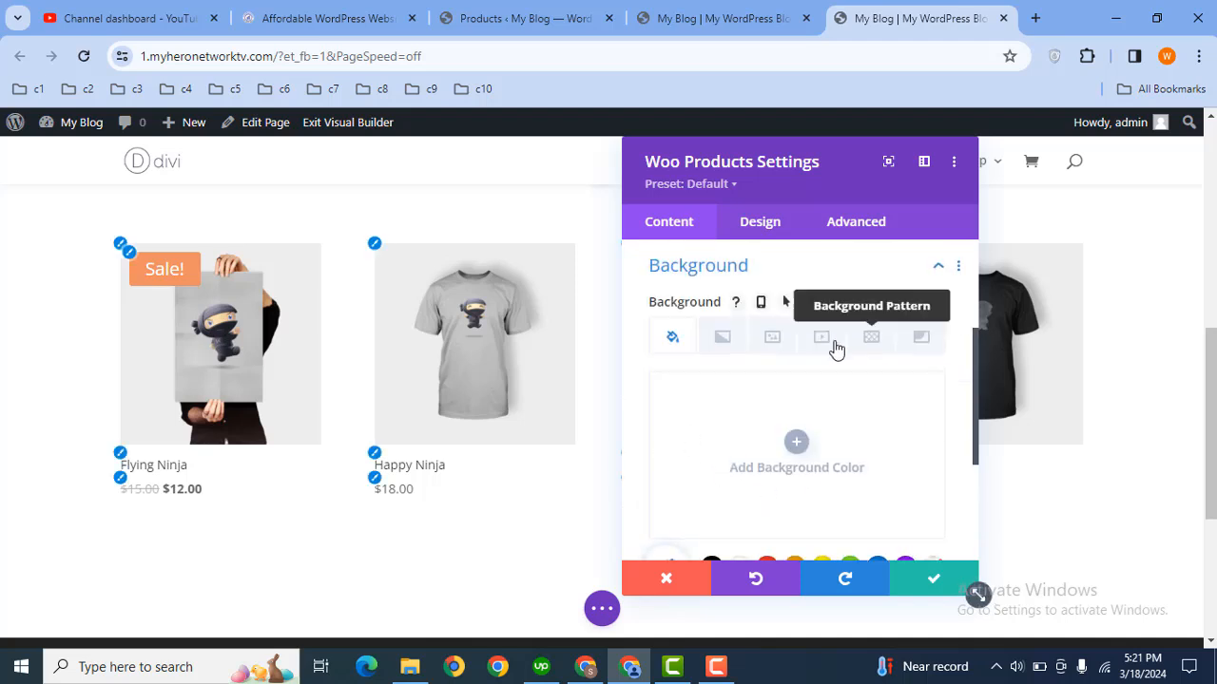
{"action": "mouse_move", "coordinate": [819, 200]}
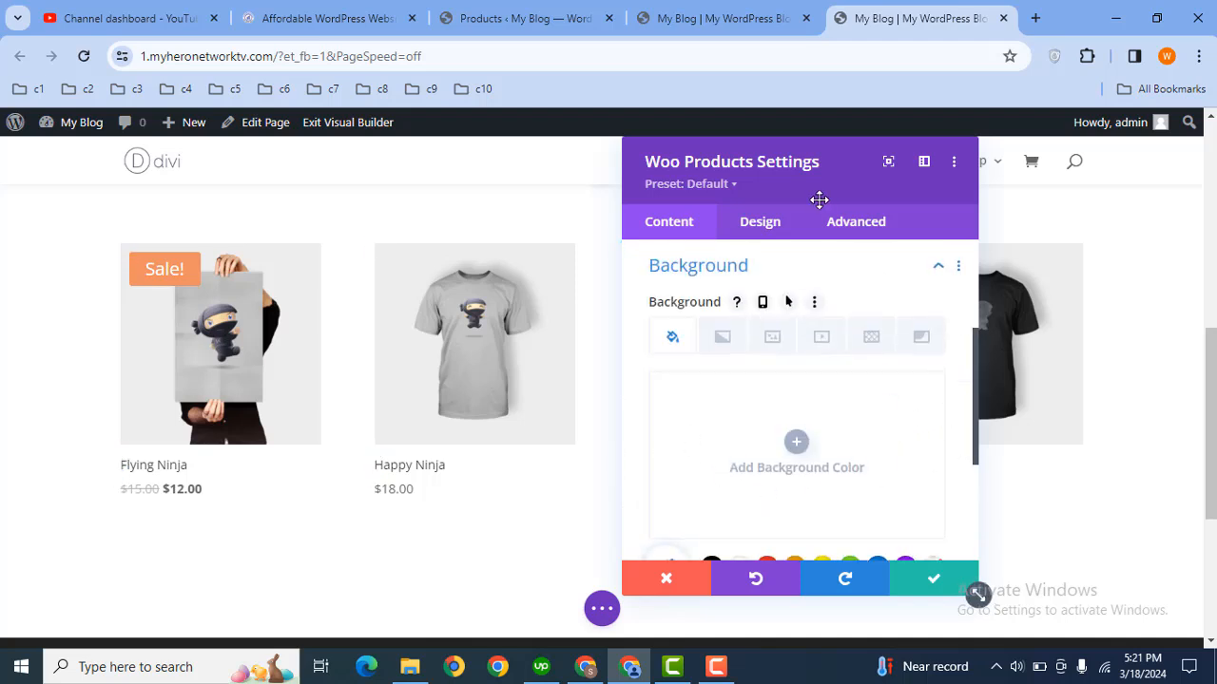
Step: Preview a green background colour behind the products
{"action": "scroll", "scroll_direction": "down", "scroll_amount": 3}
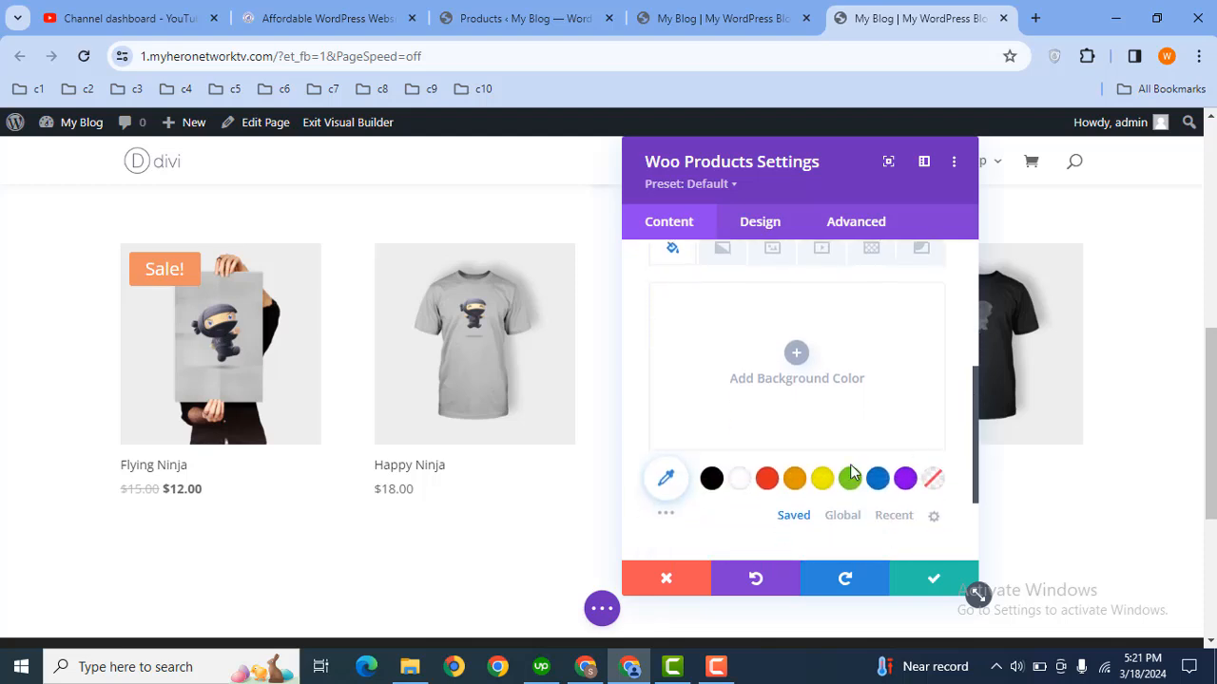
{"action": "left_click", "coordinate": [848, 479]}
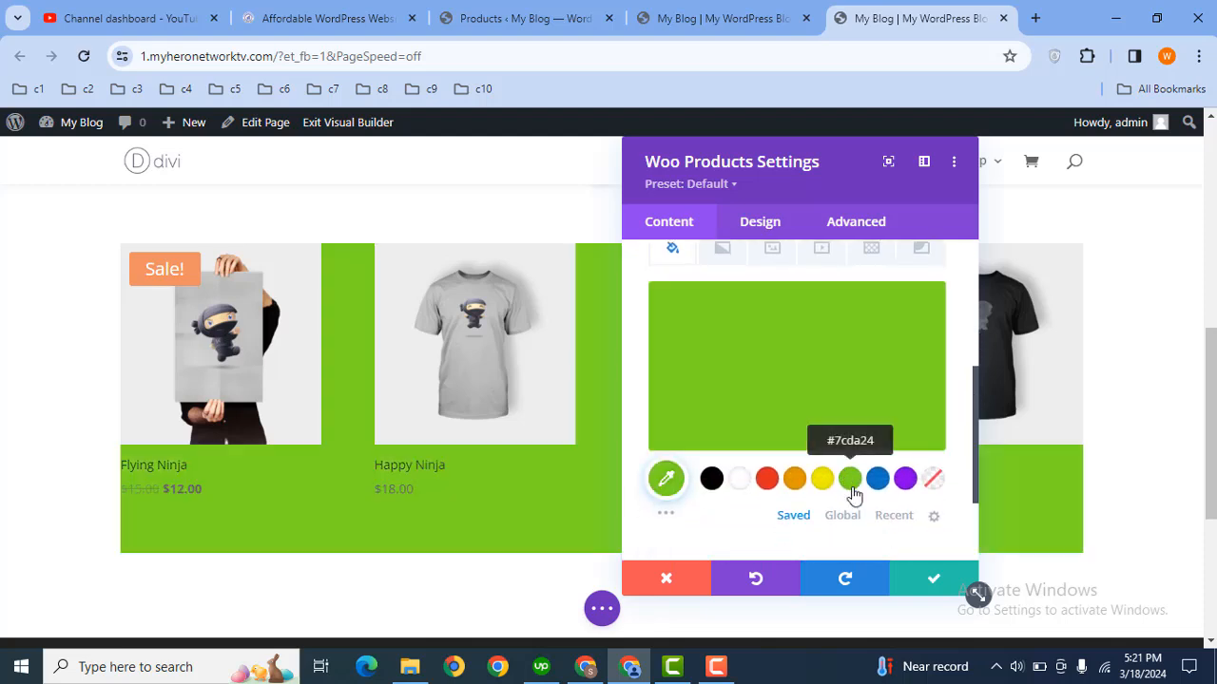
{"action": "mouse_move", "coordinate": [910, 436]}
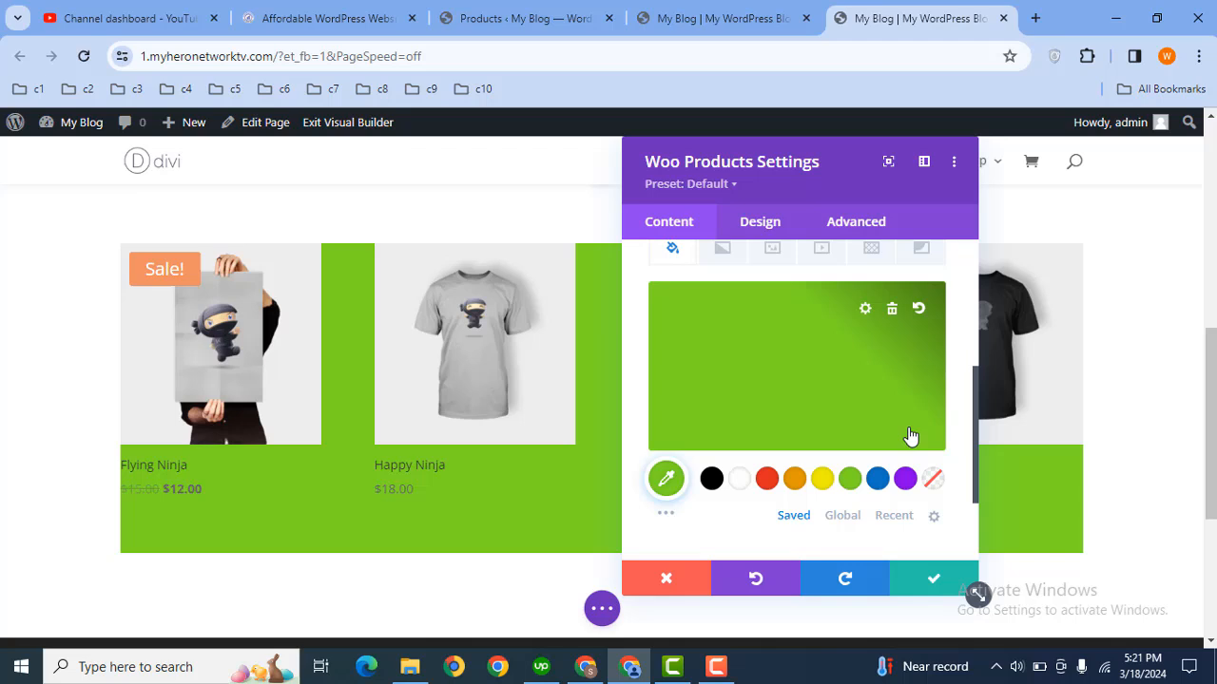
{"action": "mouse_move", "coordinate": [931, 479]}
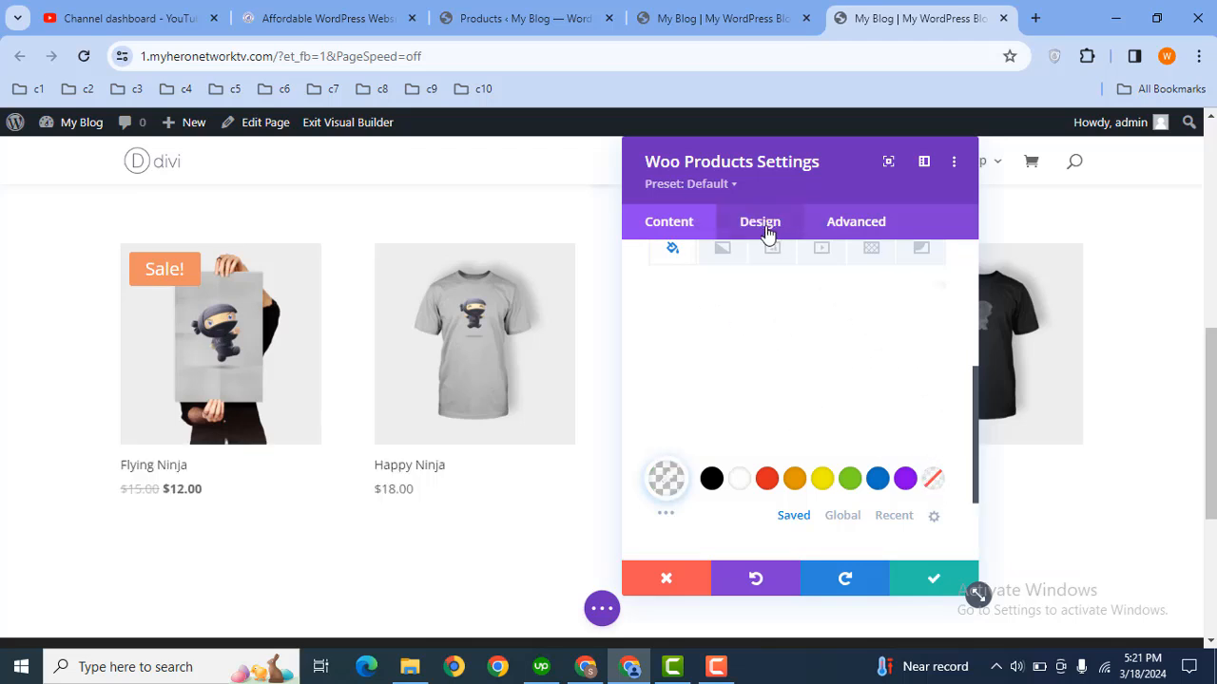
Step: In Design, reset Image Rounded Corners from 20px to 0px so images are square
{"action": "left_click", "coordinate": [760, 221]}
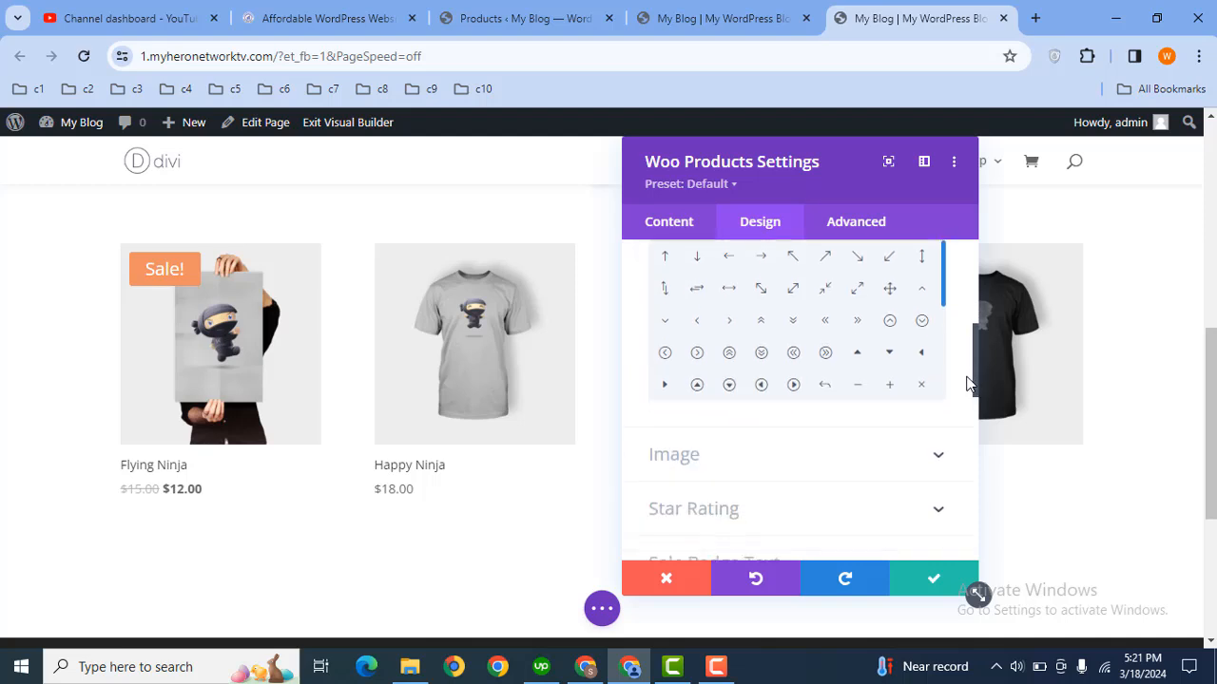
{"action": "scroll", "scroll_direction": "down", "scroll_amount": 3}
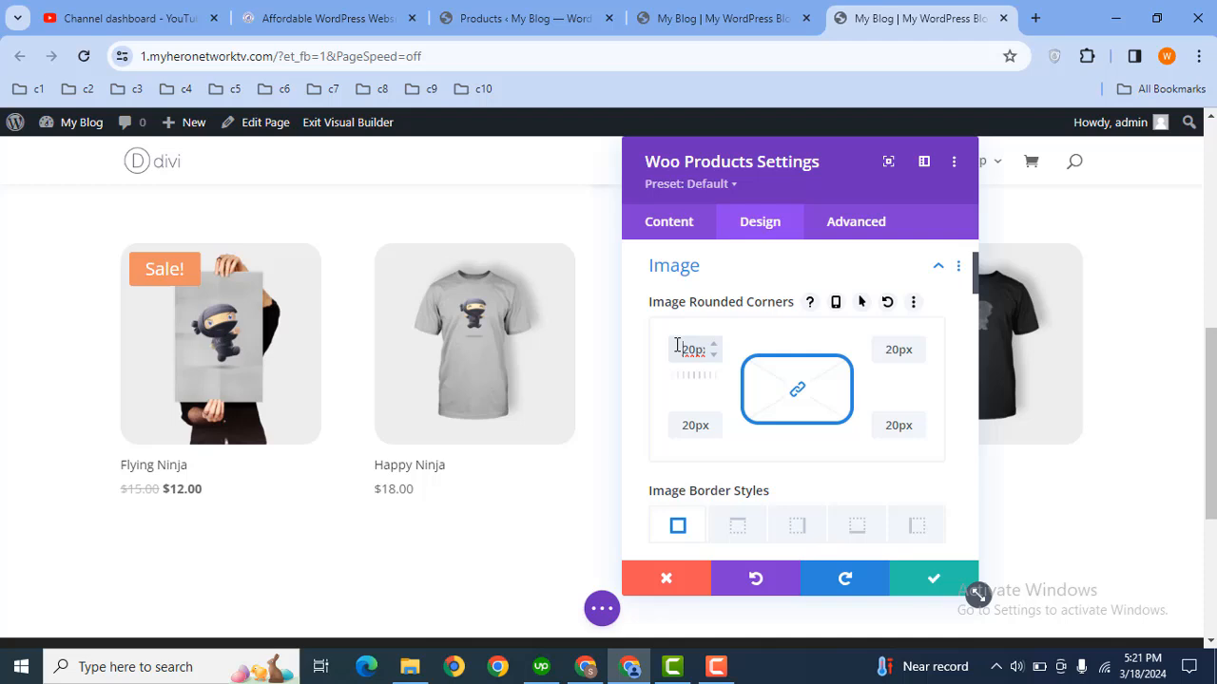
{"action": "left_click", "coordinate": [885, 300]}
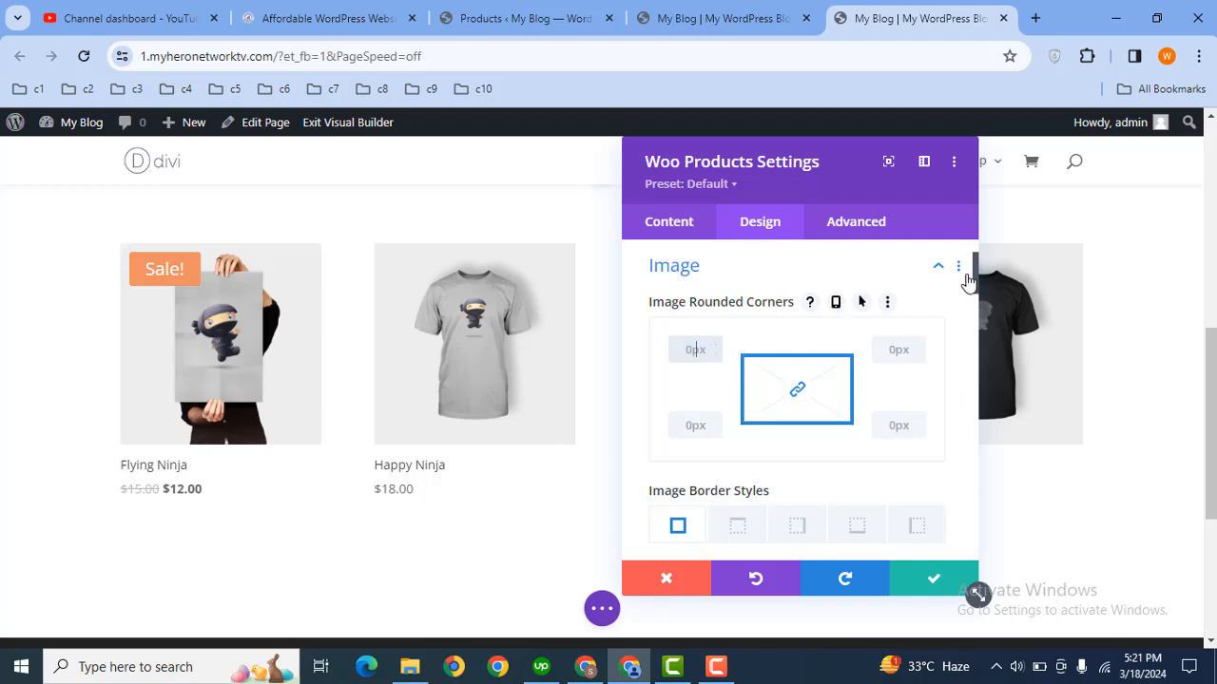
{"action": "scroll", "scroll_direction": "down", "scroll_amount": 3}
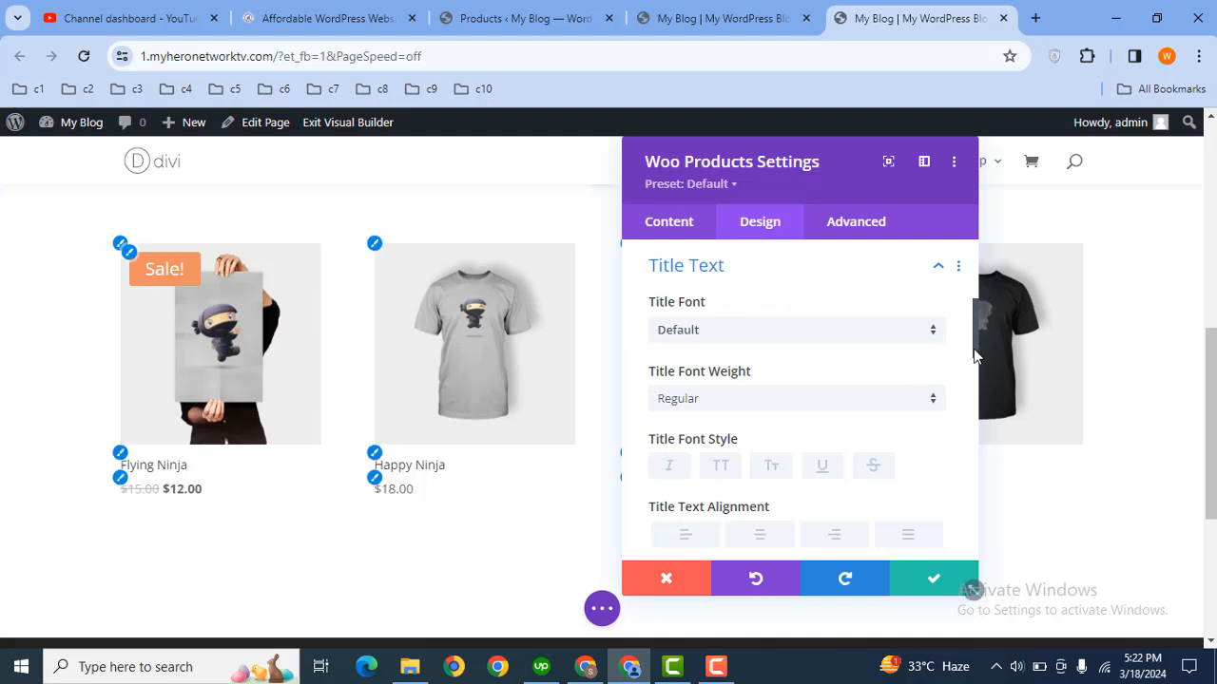
Step: Make the product titles red with a 21px Title Text Size
{"action": "scroll", "scroll_direction": "down", "scroll_amount": 3}
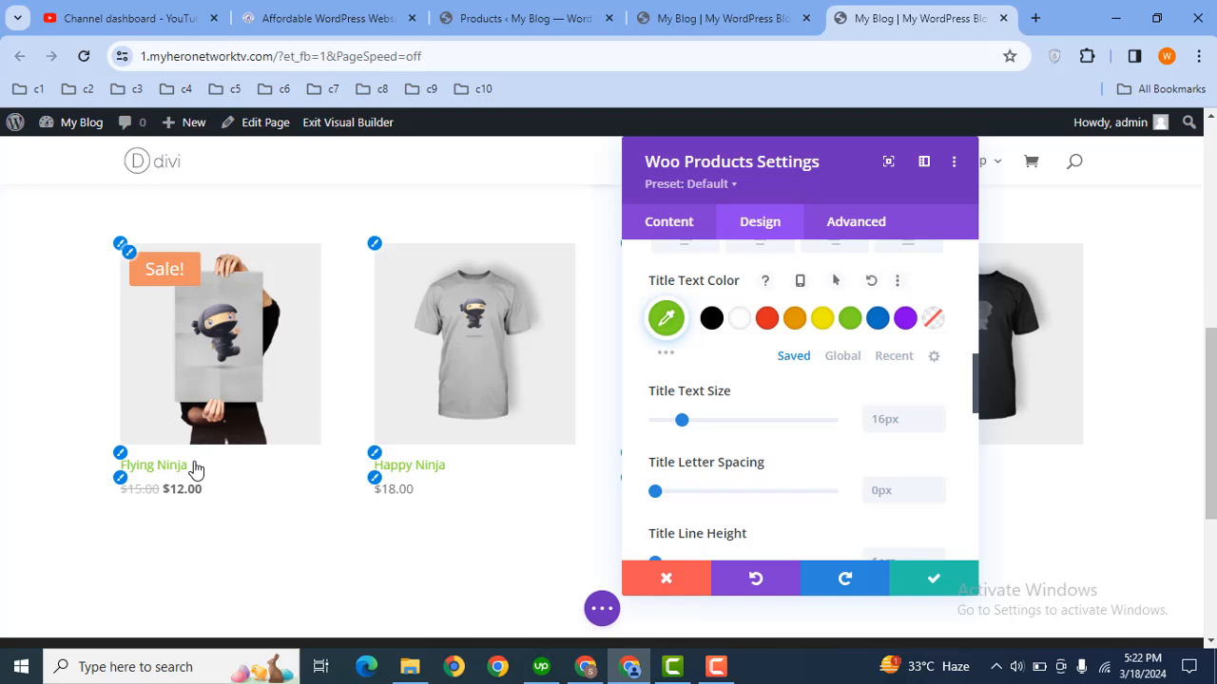
{"action": "left_click", "coordinate": [665, 318]}
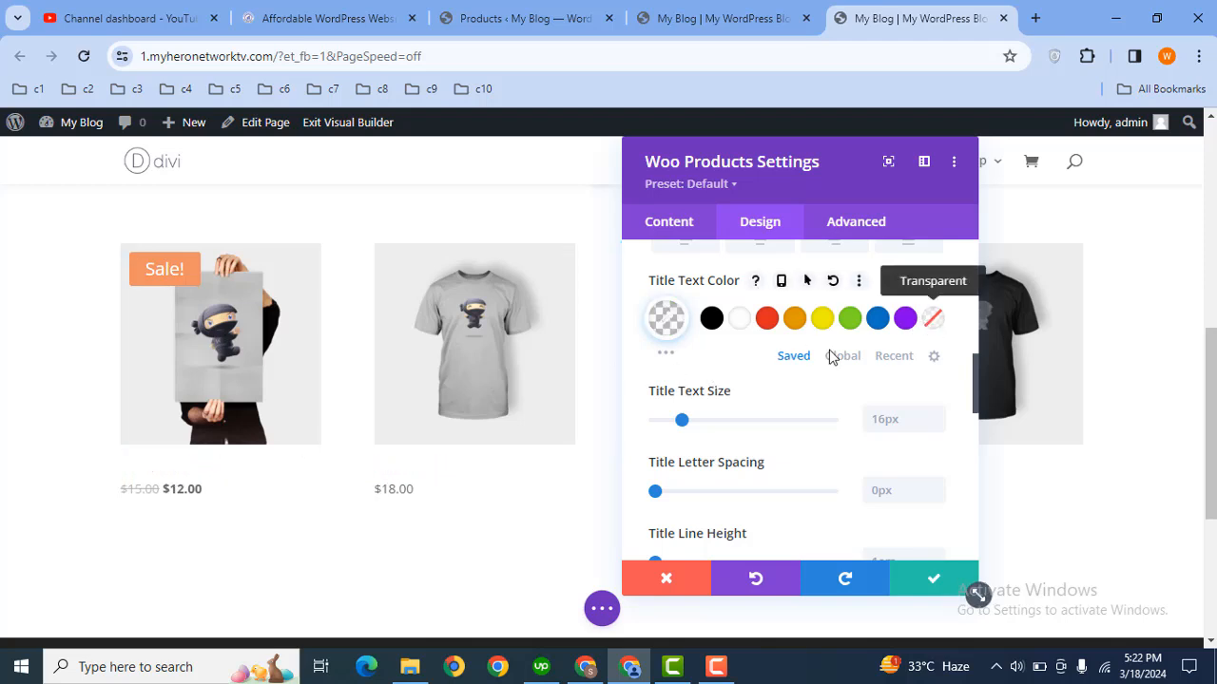
{"action": "left_click_drag", "start_coordinate": [681, 420], "coordinate": [692, 421]}
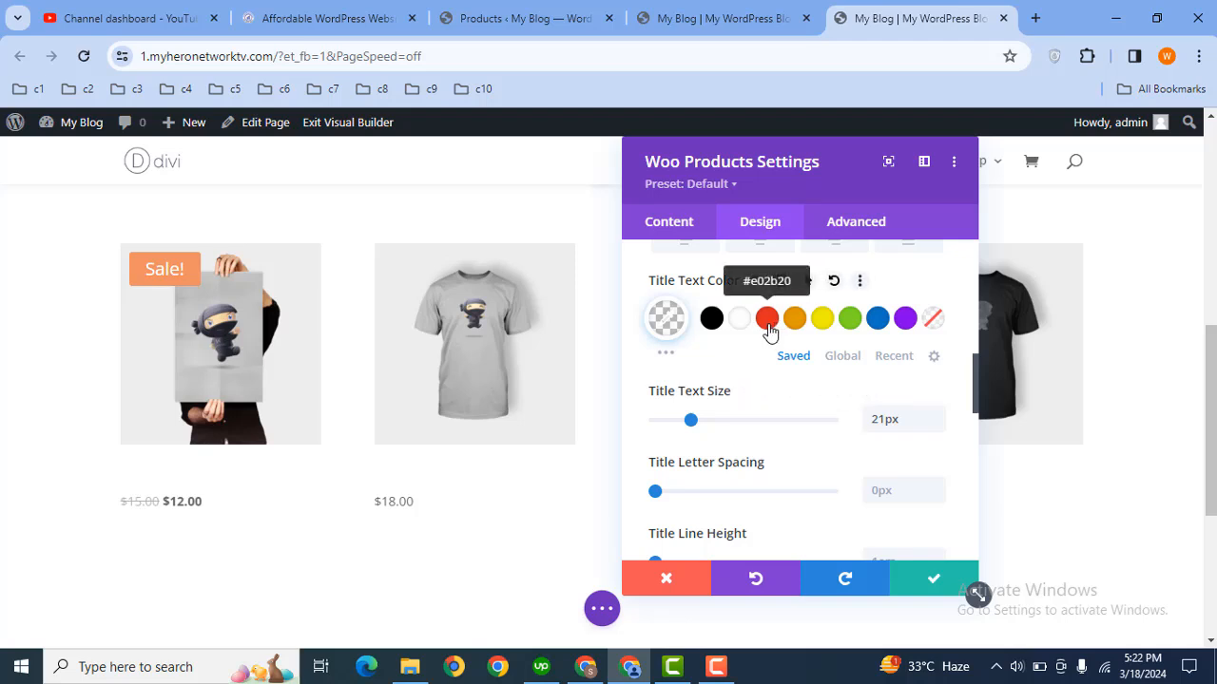
{"action": "left_click", "coordinate": [666, 318]}
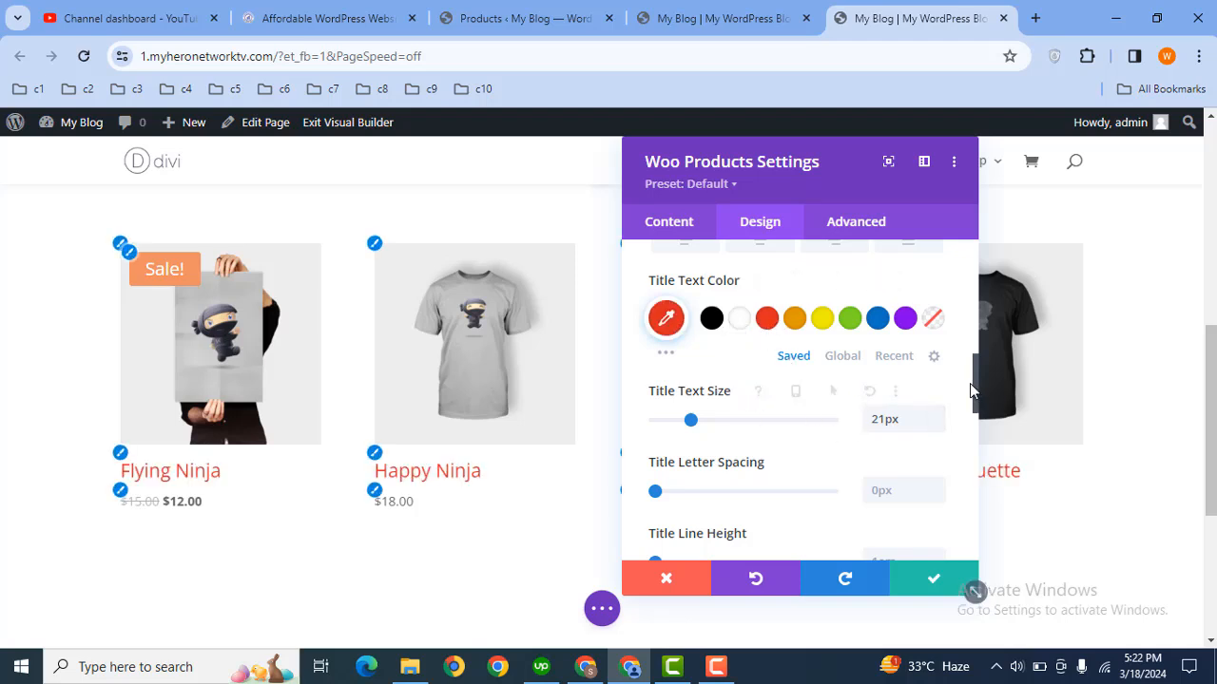
{"action": "scroll", "scroll_direction": "down", "scroll_amount": 3}
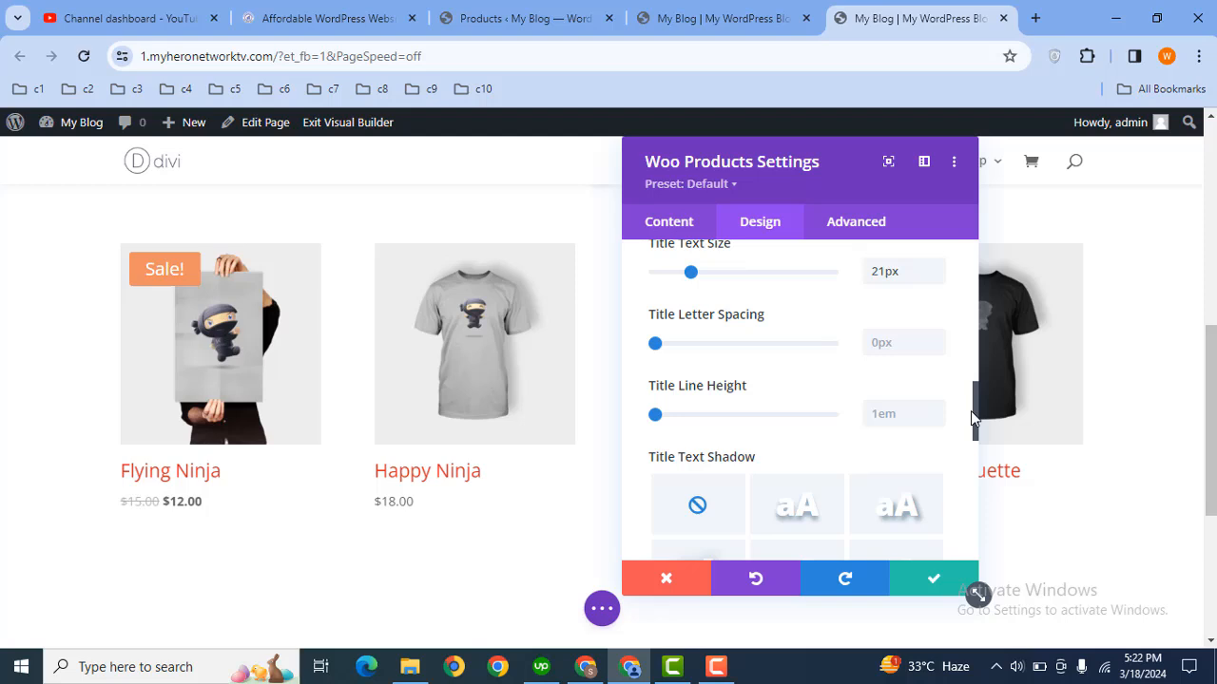
{"action": "scroll", "scroll_direction": "down", "scroll_amount": 3}
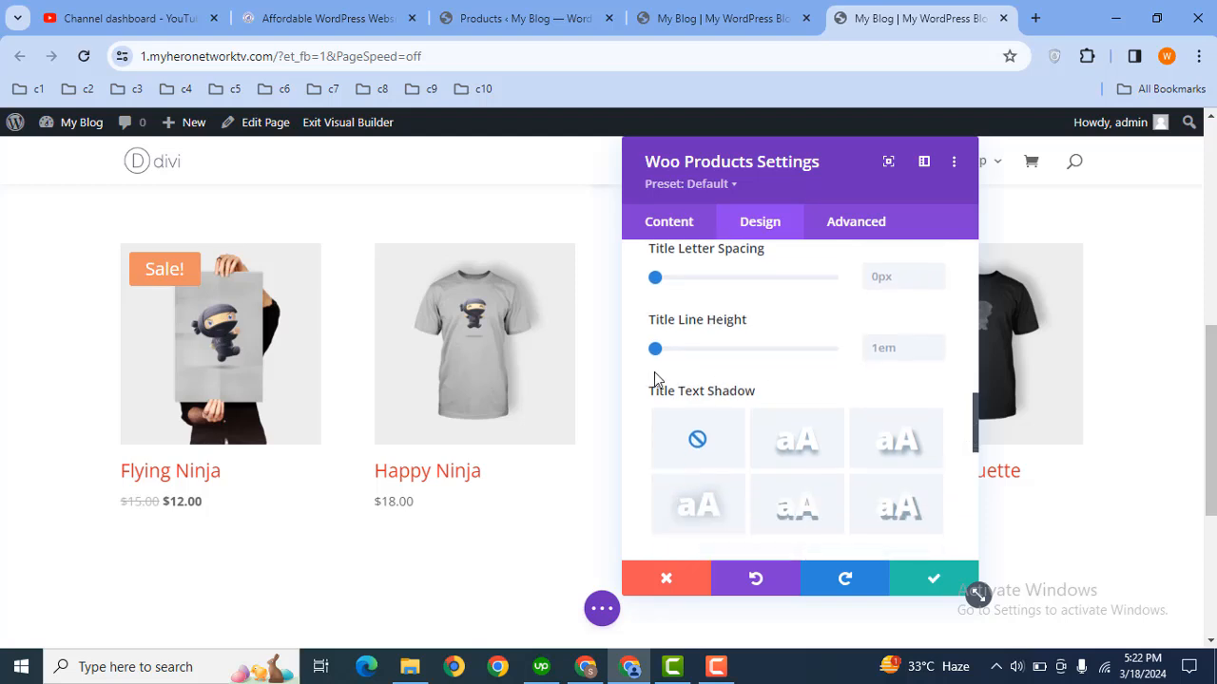
{"action": "mouse_move", "coordinate": [979, 418]}
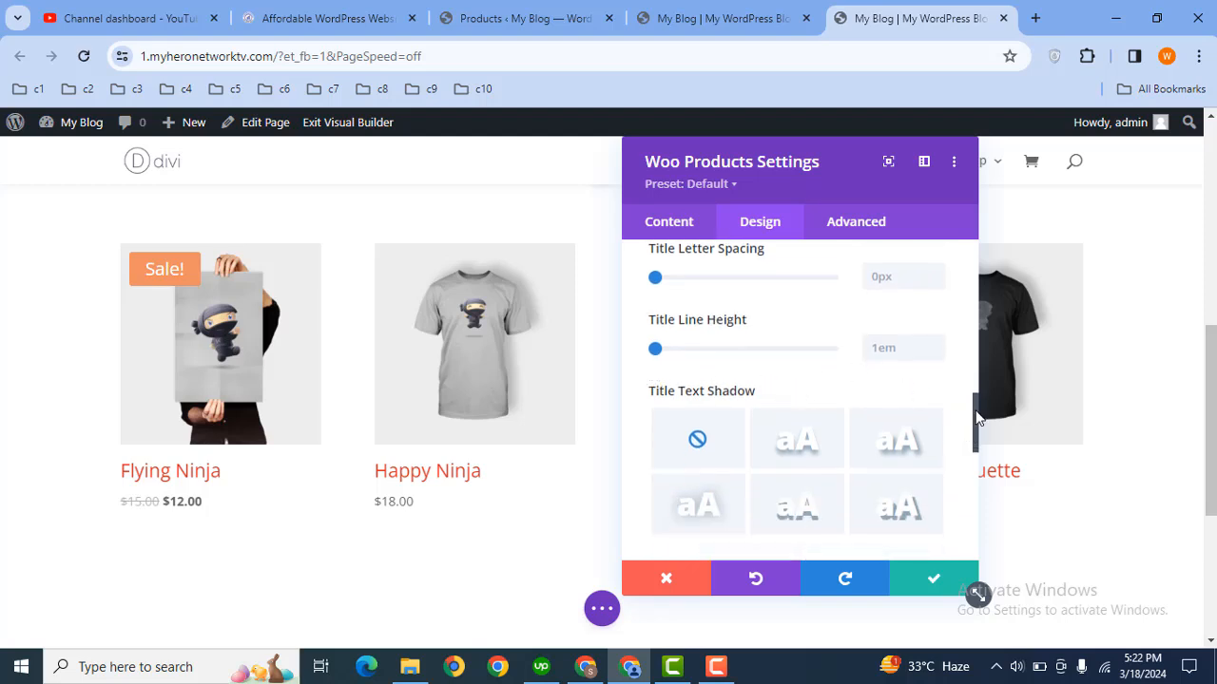
{"action": "scroll", "scroll_direction": "down", "scroll_amount": 3}
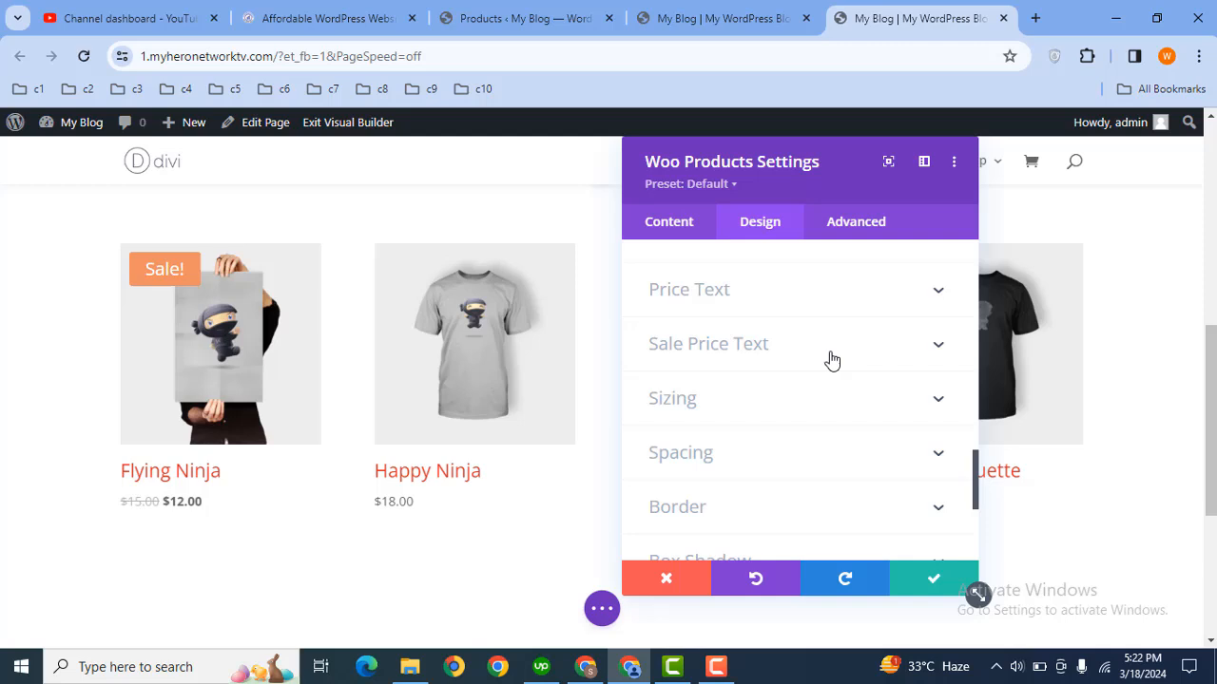
Step: Apply the Zoom animation style and save the module settings
{"action": "scroll", "scroll_direction": "down", "scroll_amount": 3}
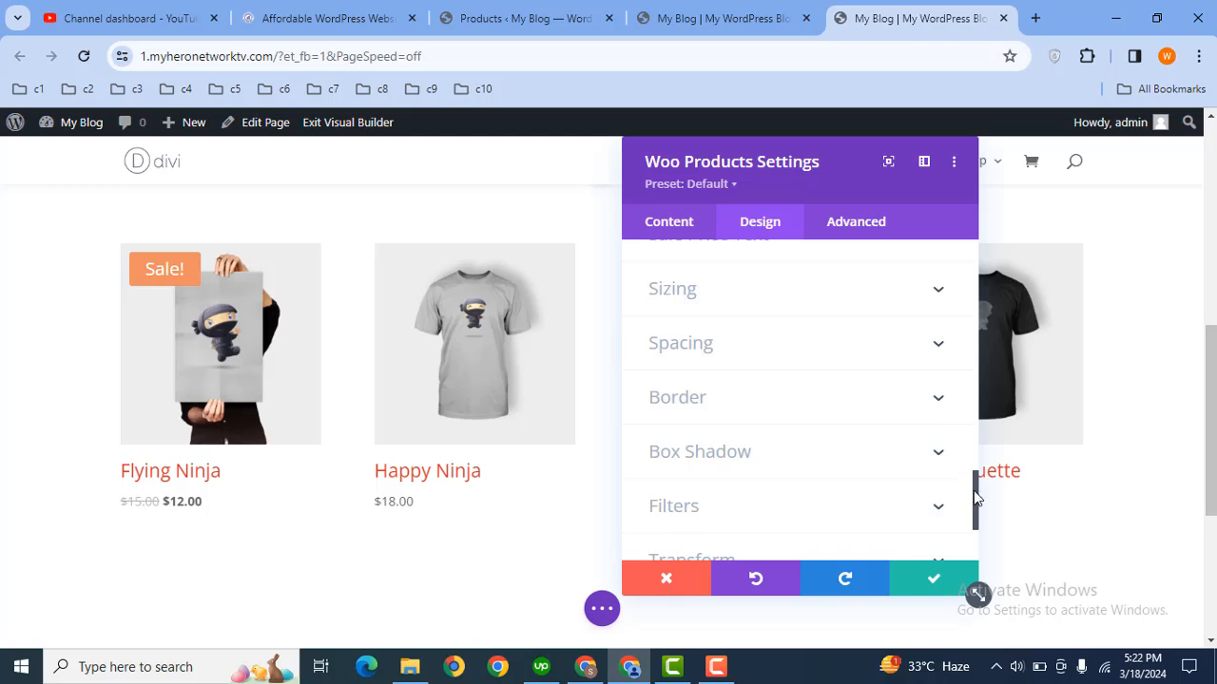
{"action": "scroll", "scroll_direction": "down", "scroll_amount": 3}
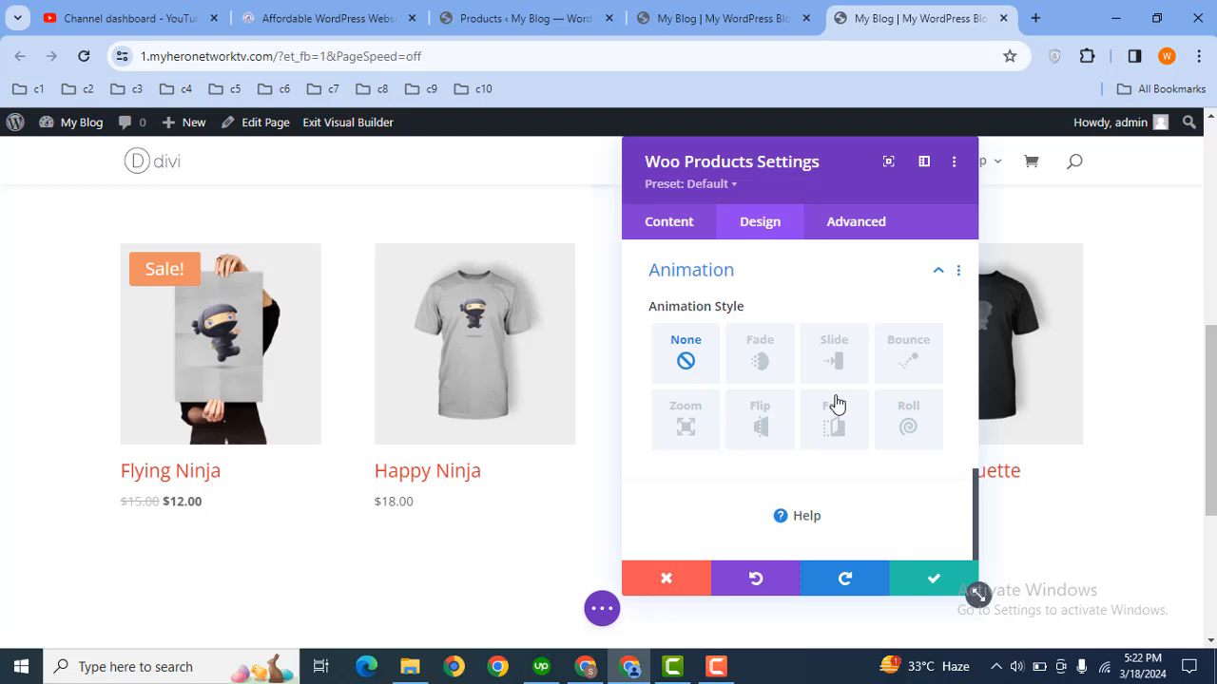
{"action": "left_click", "coordinate": [684, 420]}
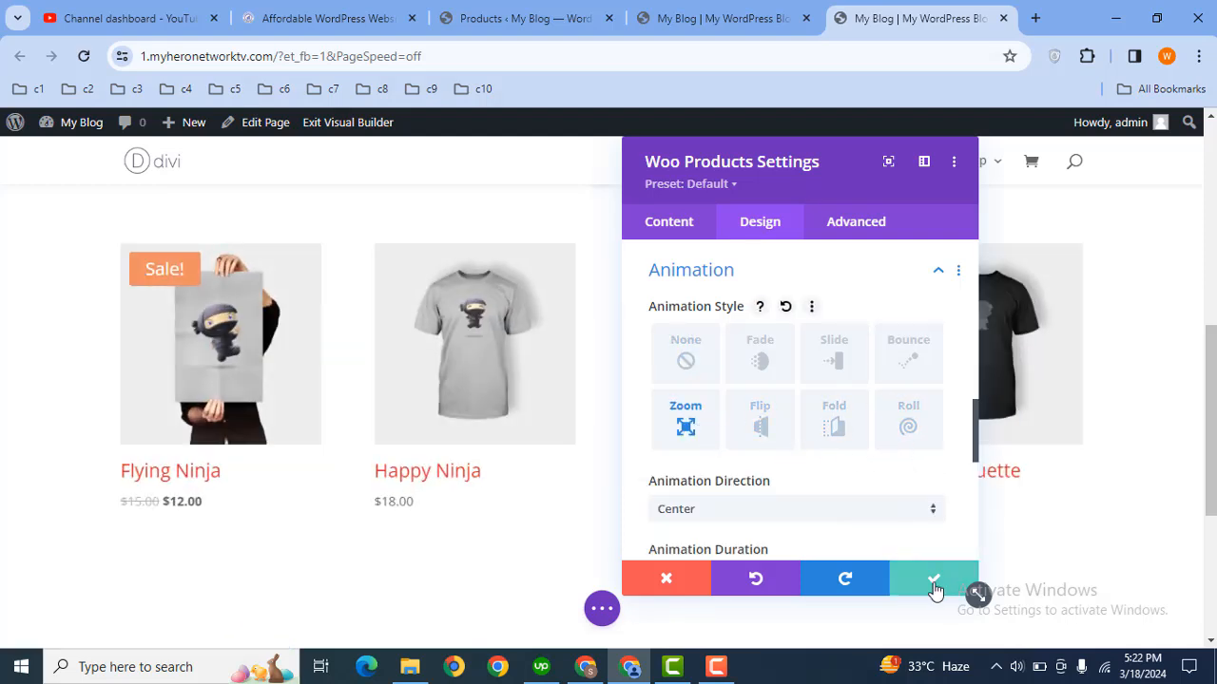
{"action": "left_click", "coordinate": [931, 578]}
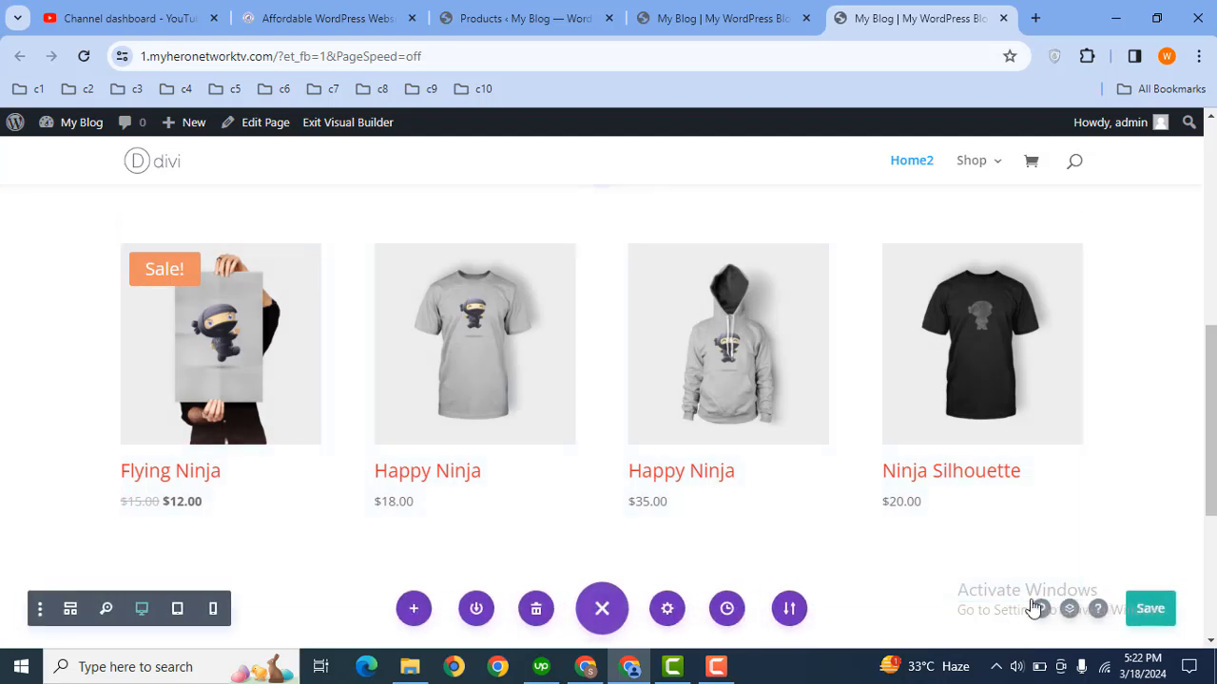